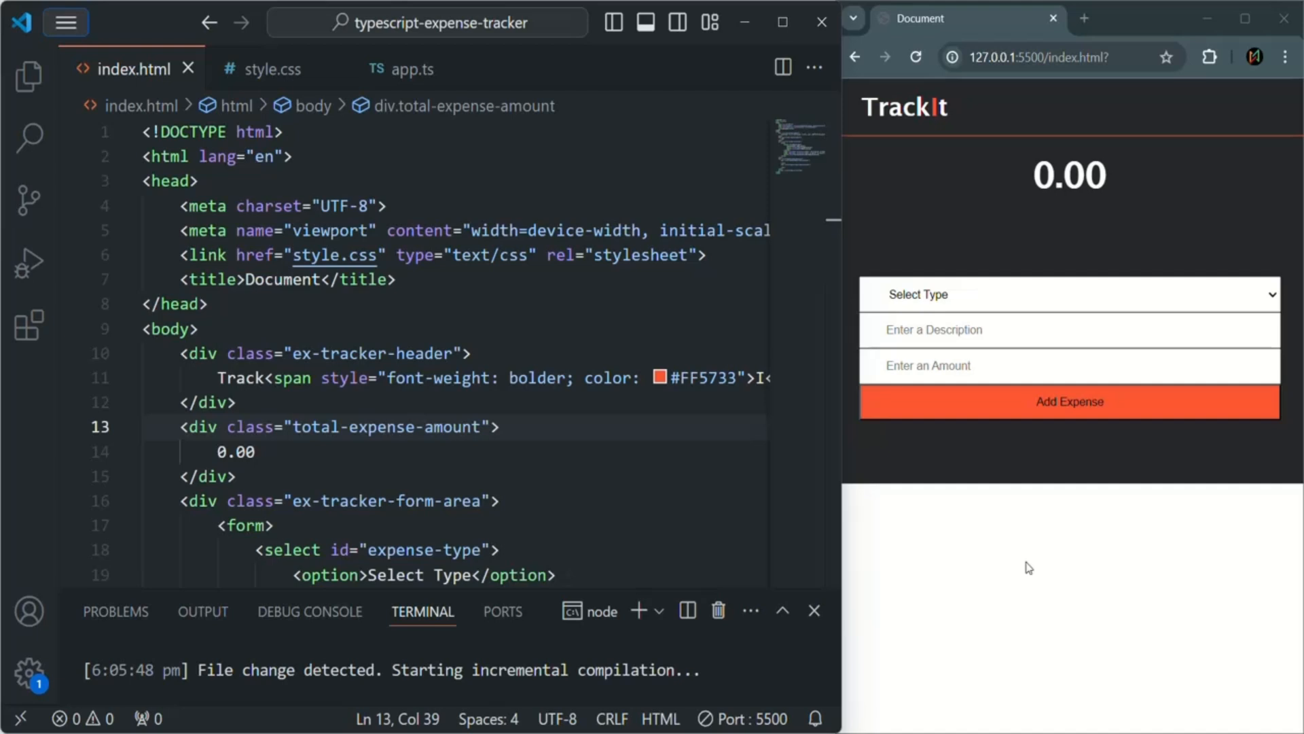
- Add a 'Salary Credit' credit entry of 10000 in TrackIt, making the total 10000
{"action": "left_click", "coordinate": [1070, 293]}
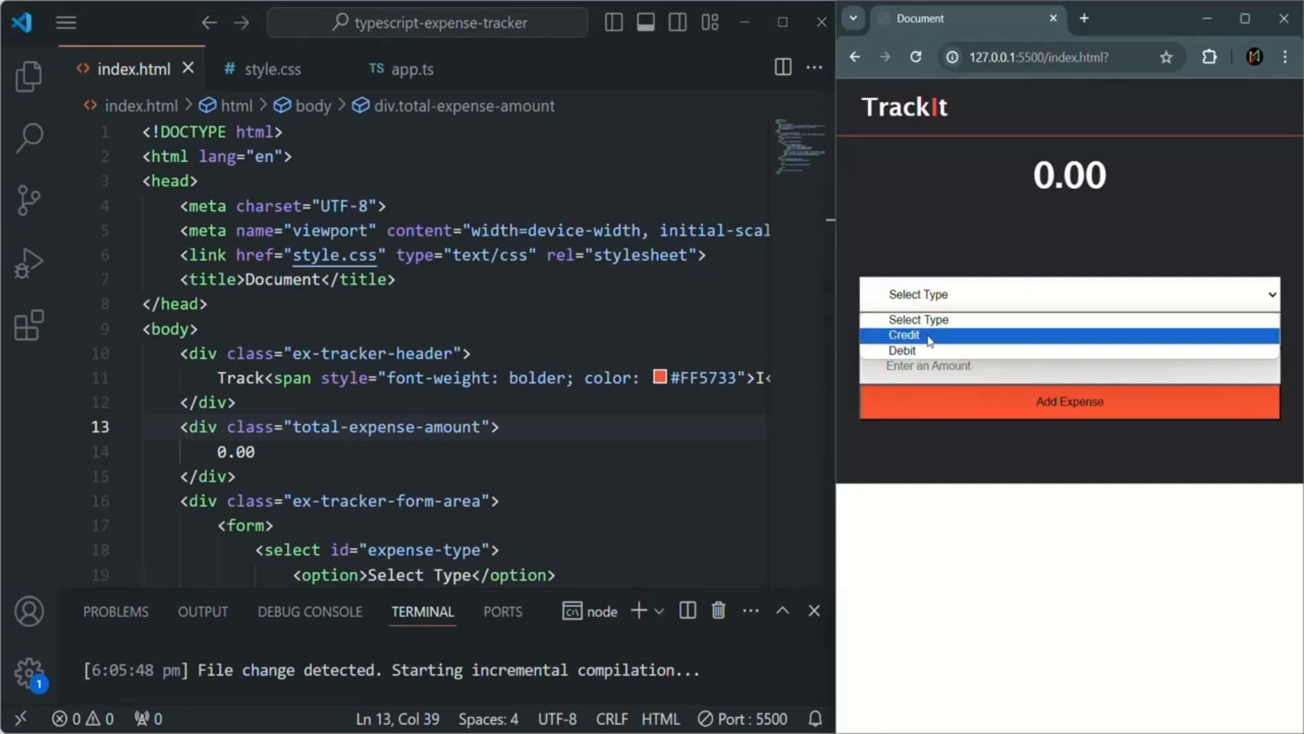
{"action": "left_click", "coordinate": [903, 334]}
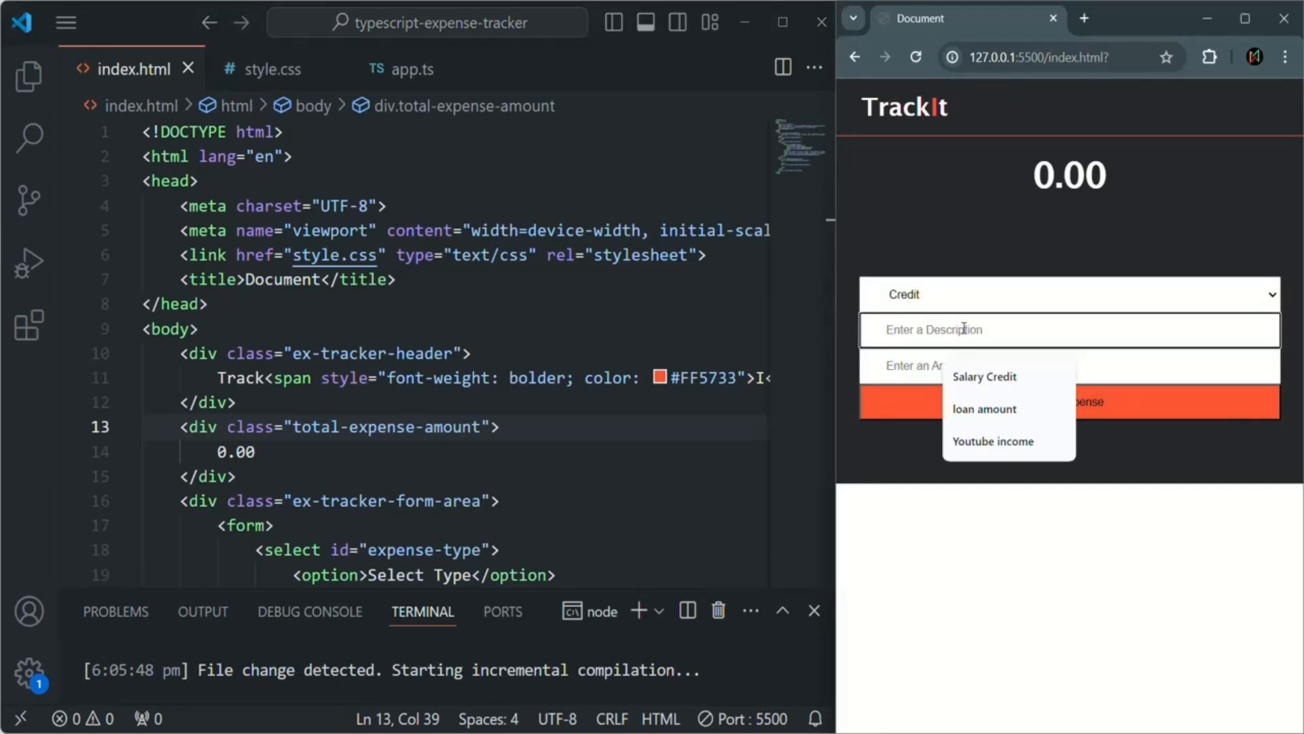
{"action": "left_click", "coordinate": [985, 376]}
{"action": "type", "text": "10000"}
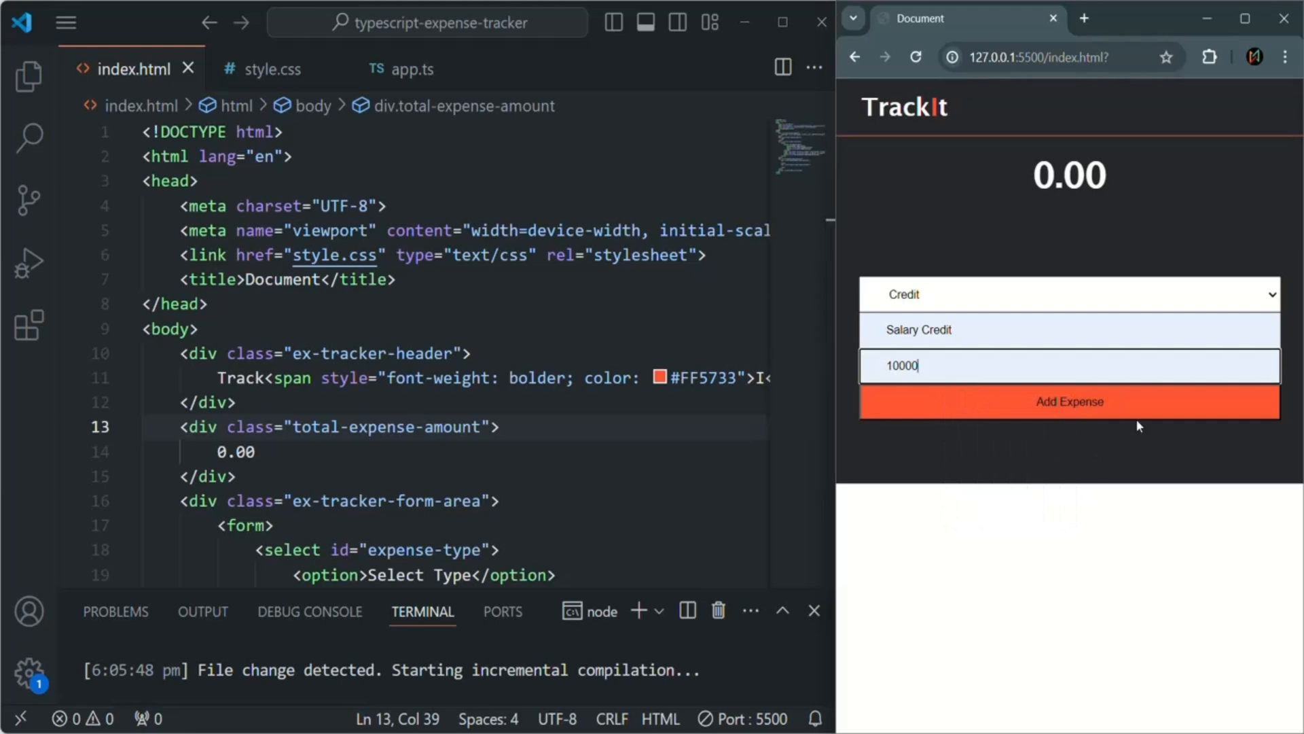
{"action": "mouse_move", "coordinate": [1119, 409]}
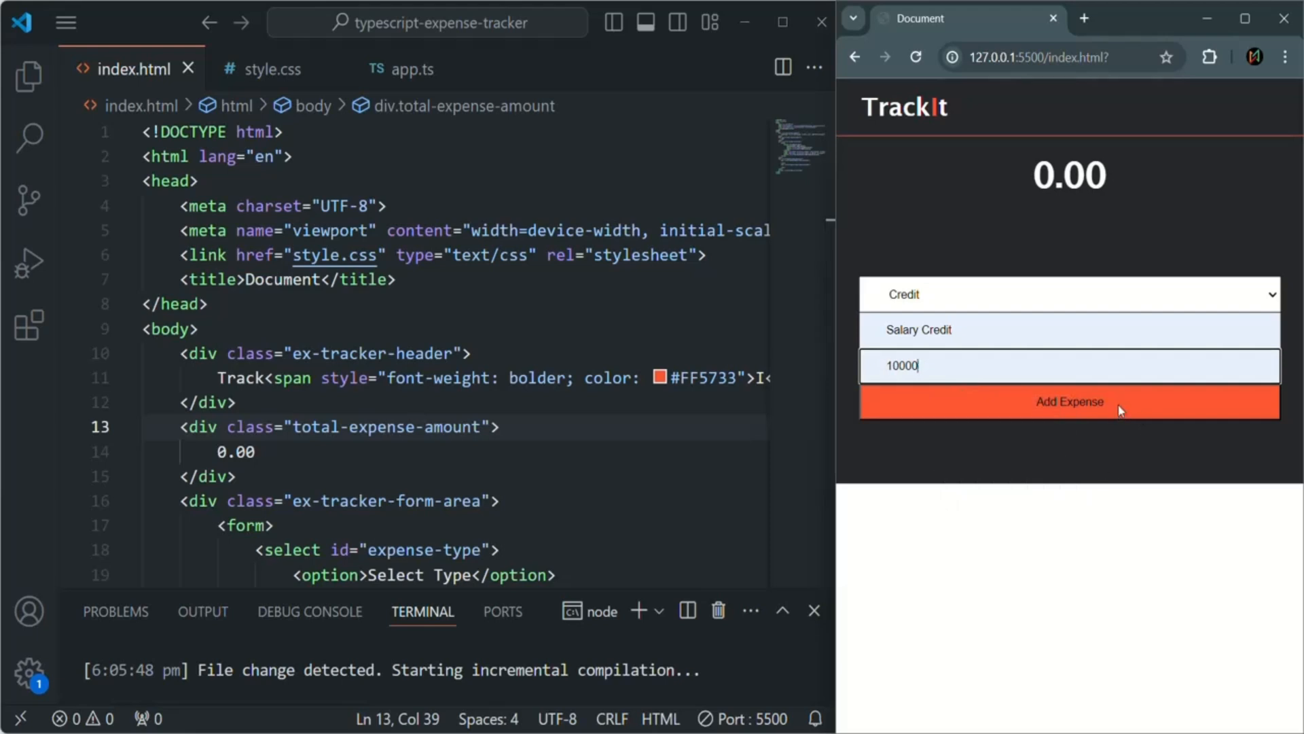
{"action": "left_click", "coordinate": [1069, 402]}
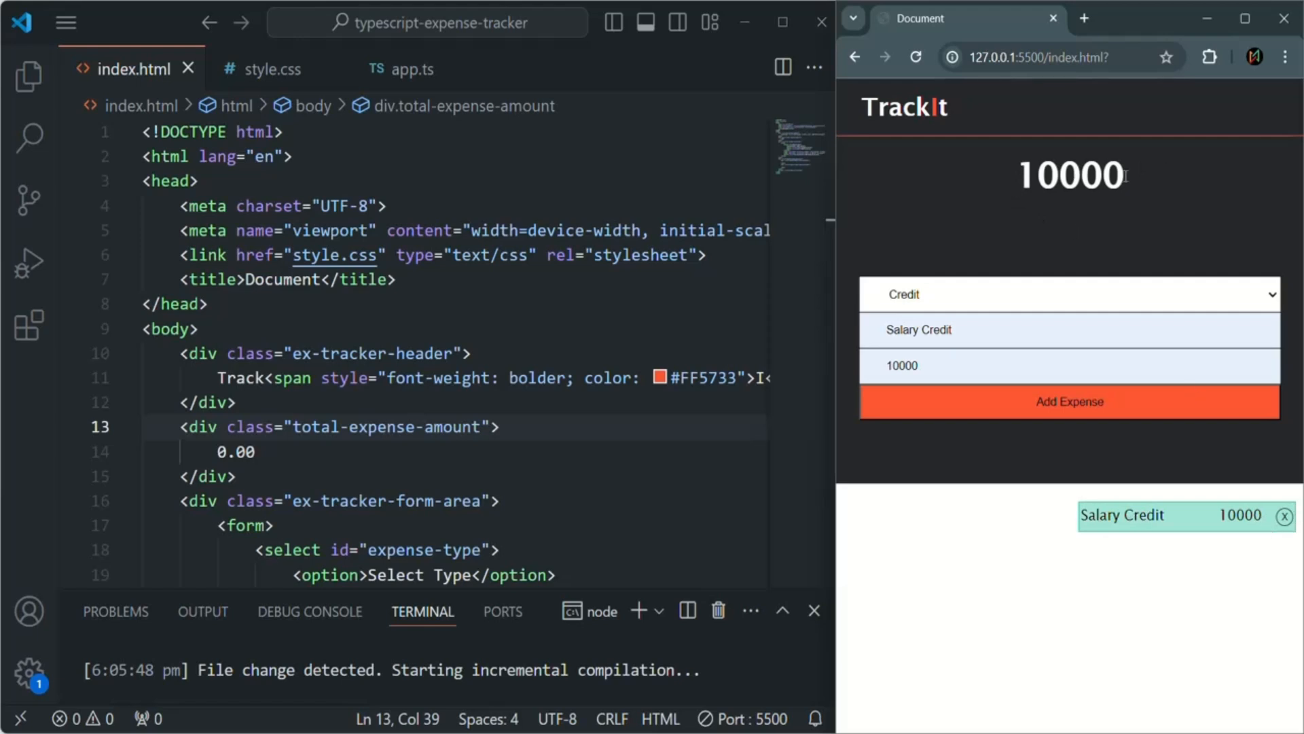
{"action": "left_click", "coordinate": [1068, 294]}
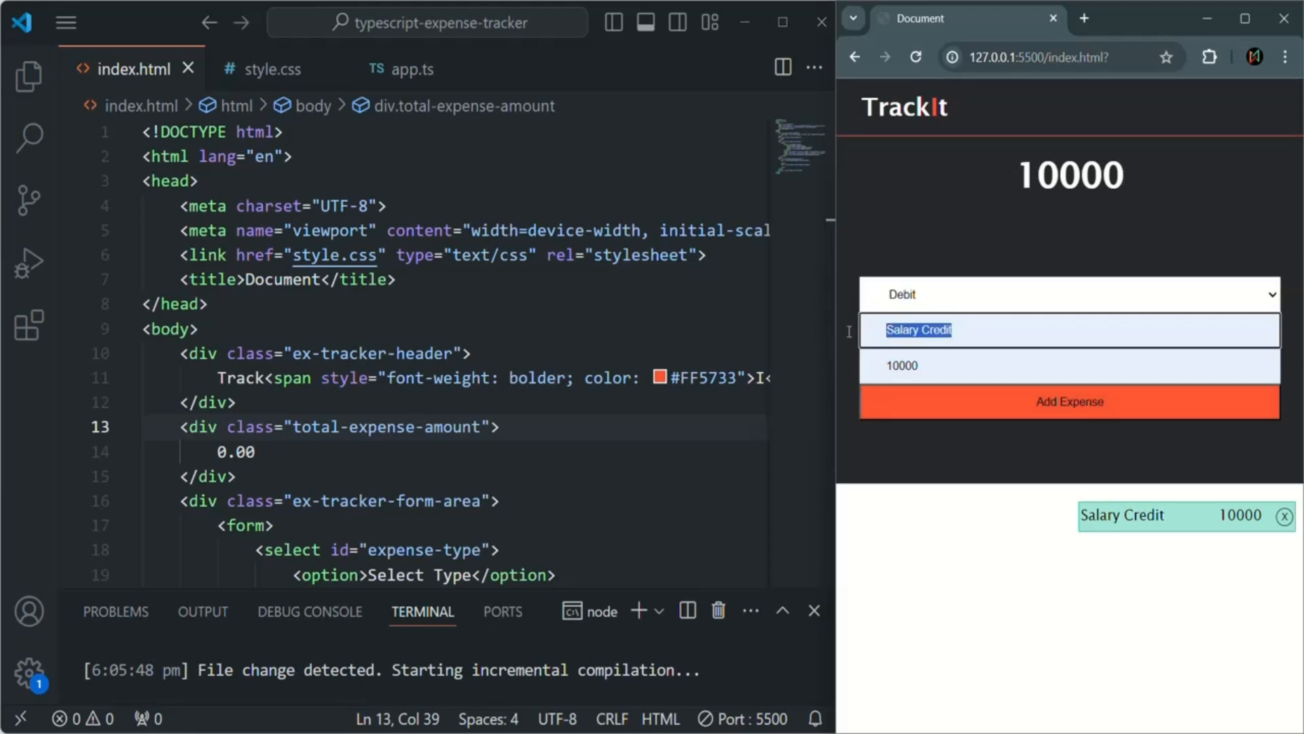
- Add a 'groceries' debit of 230, dropping the TrackIt total to 9770
{"action": "type", "text": "grocer"}
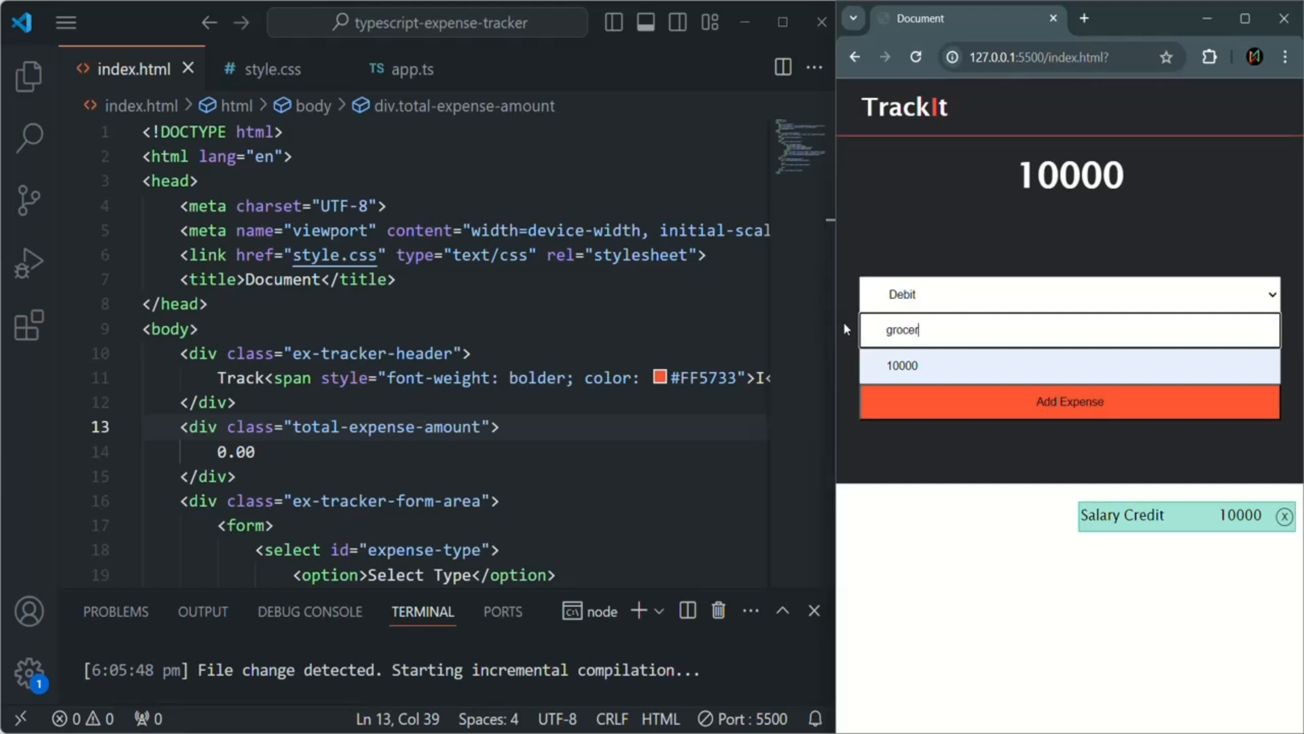
{"action": "type", "text": "230"}
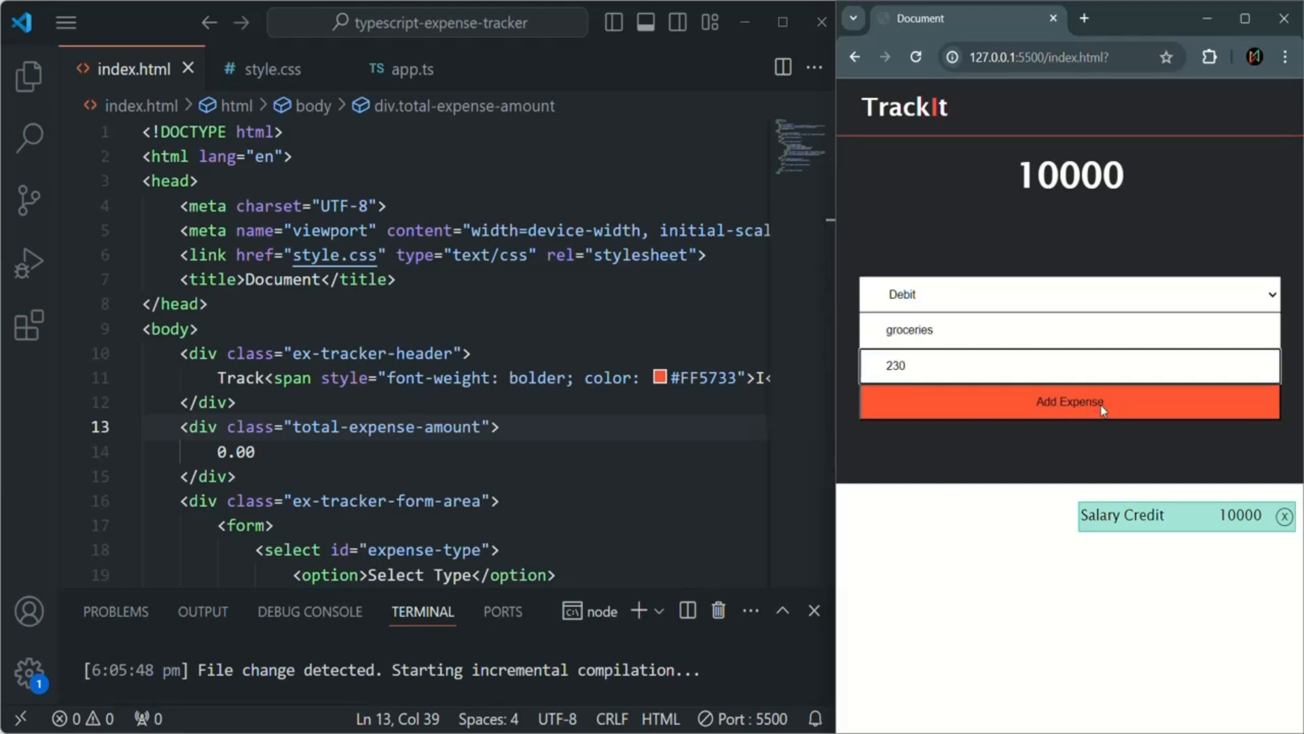
{"action": "left_click", "coordinate": [1069, 401]}
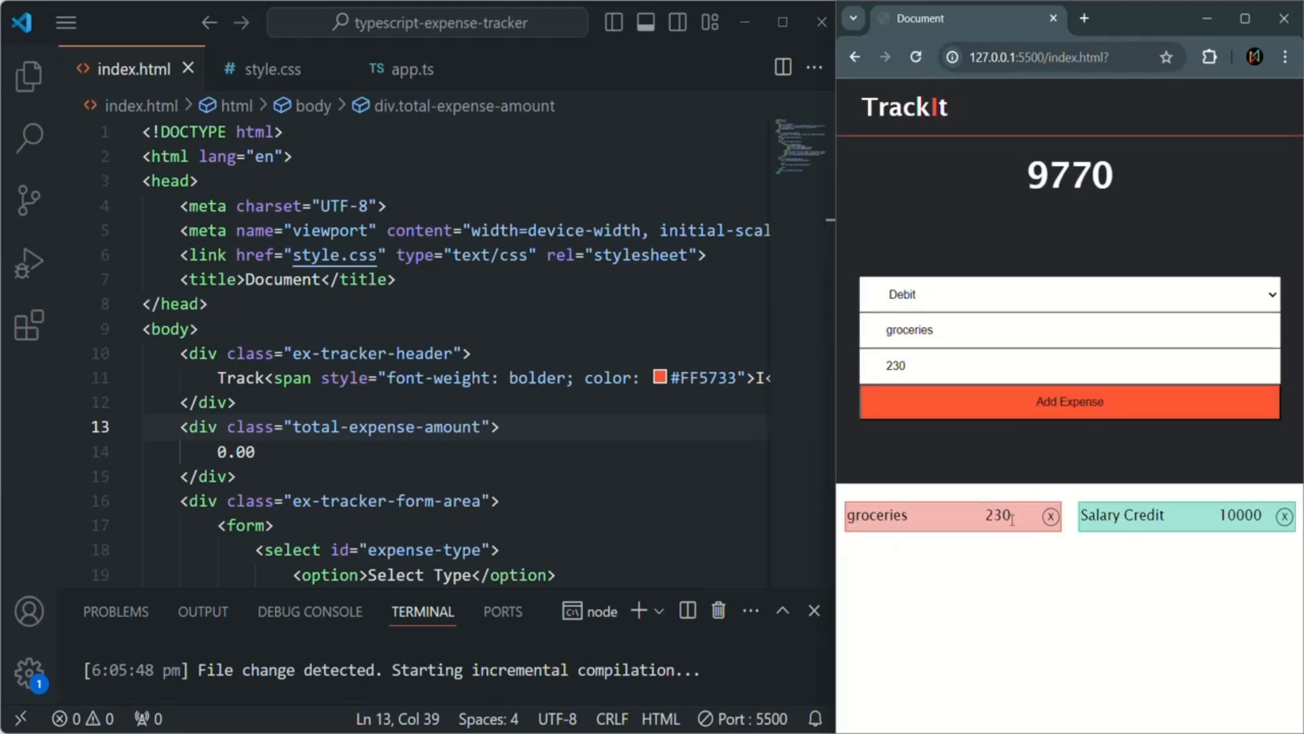
{"action": "mouse_move", "coordinate": [1050, 325]}
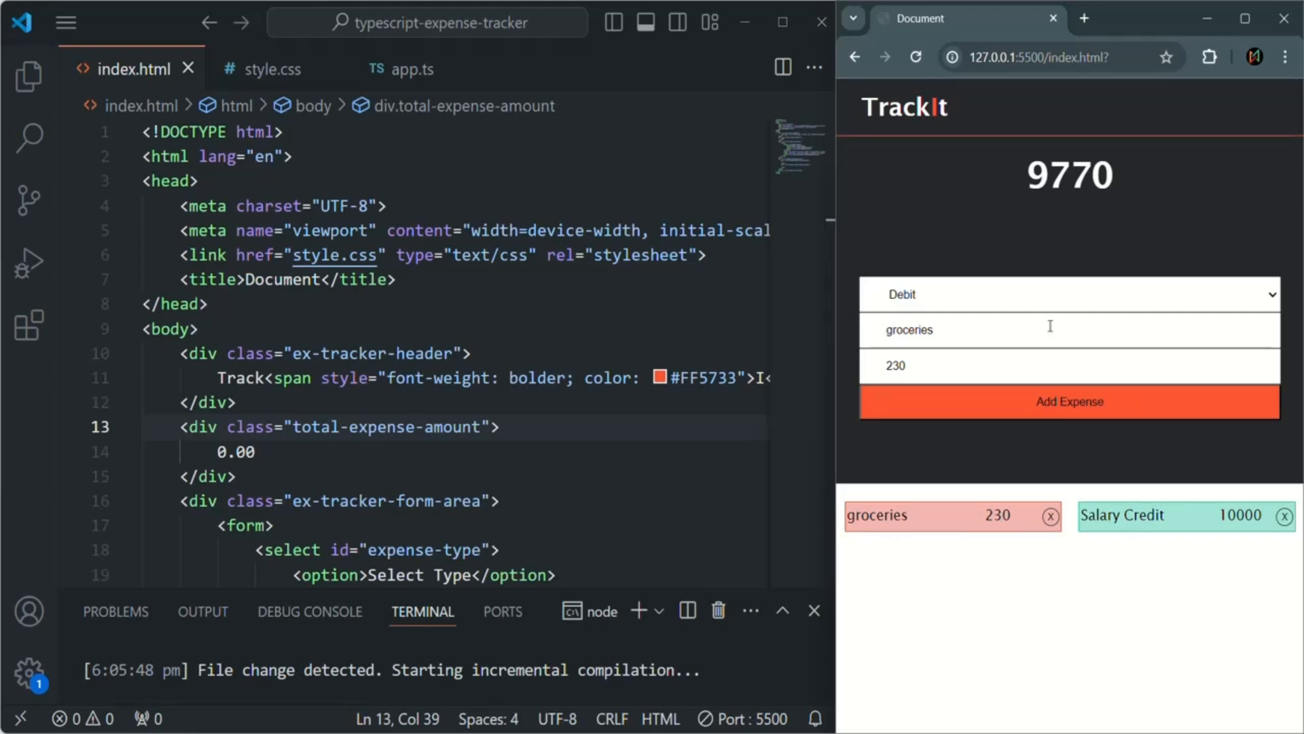
{"action": "mouse_move", "coordinate": [1076, 178]}
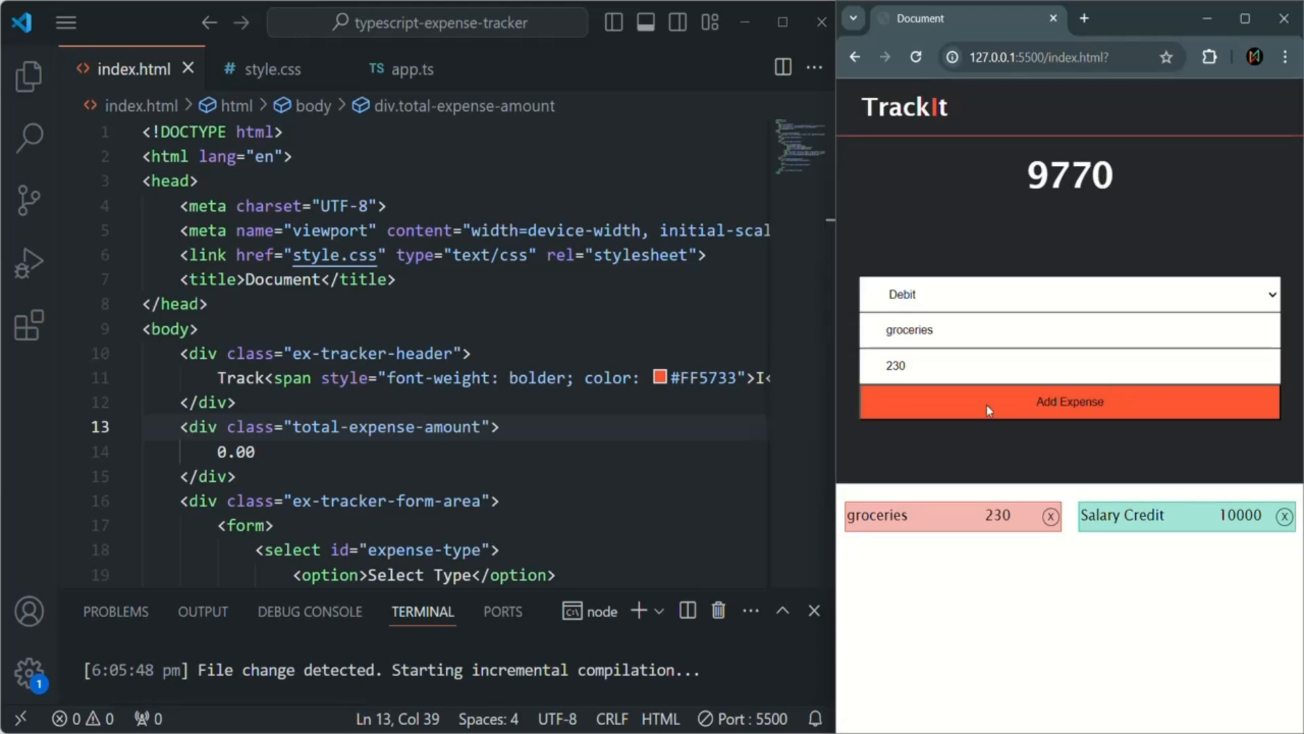
{"action": "mouse_move", "coordinate": [1106, 437]}
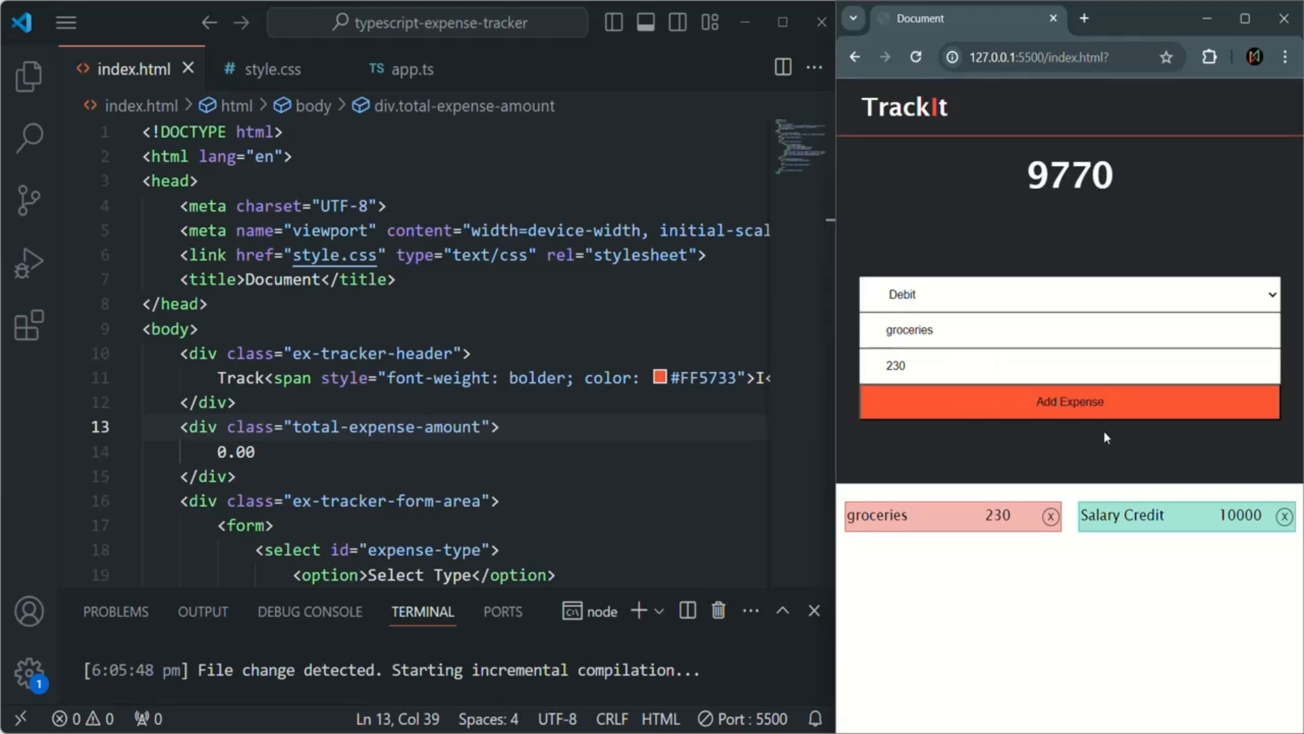
- Replace the description with 'movie ticket' and add a 50 debit, totalling 9720
{"action": "double_click", "coordinate": [908, 330]}
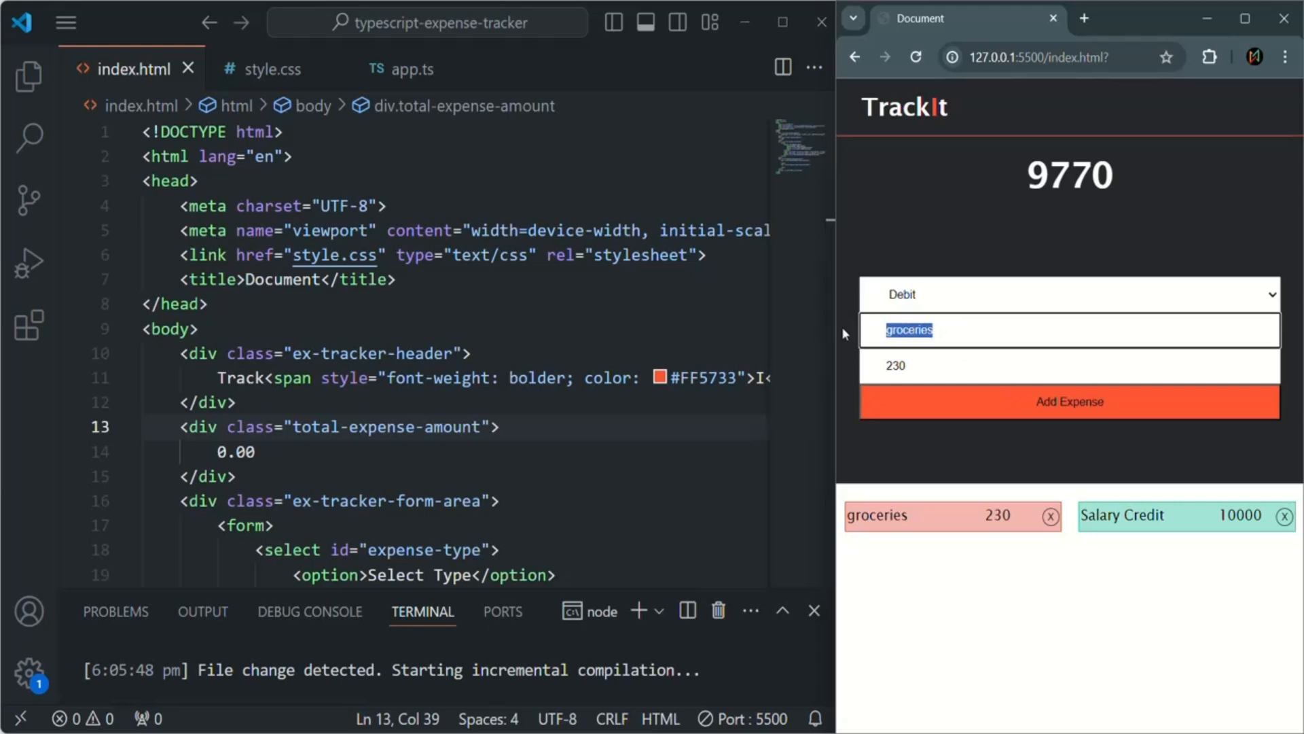
{"action": "type", "text": "movie ticket"}
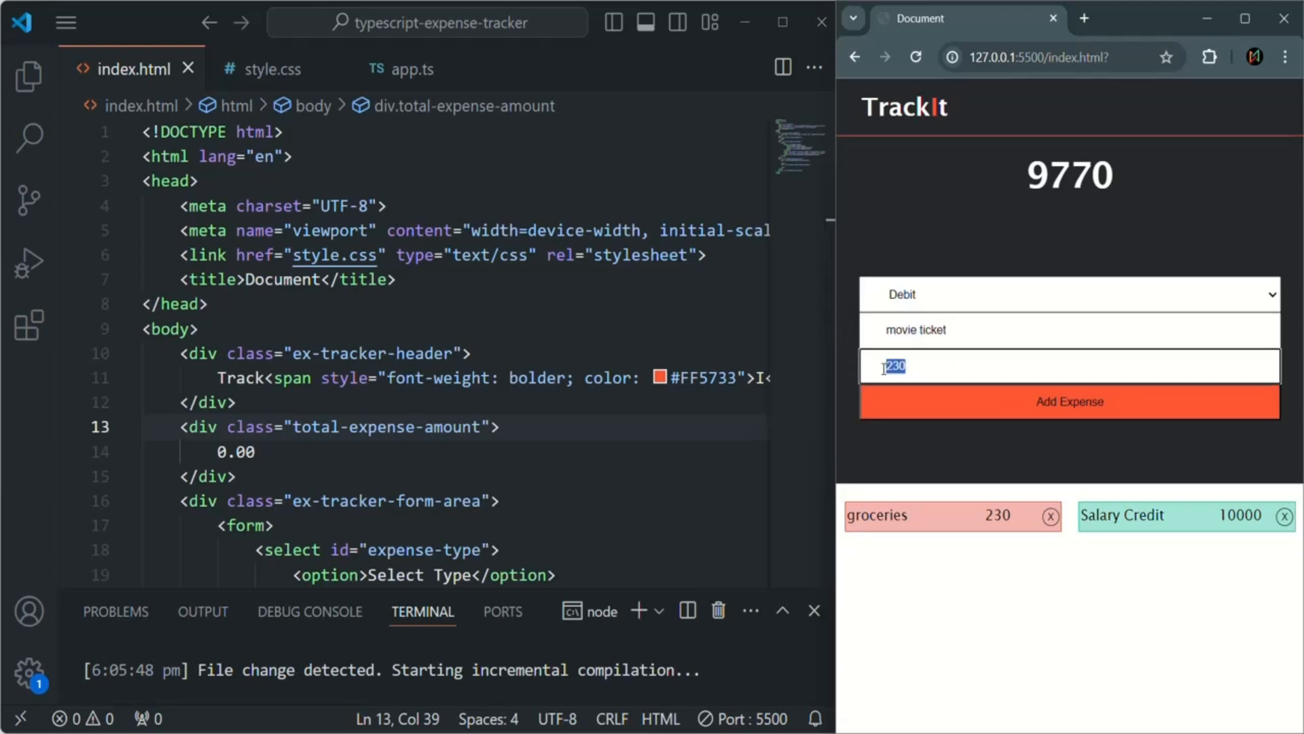
{"action": "type", "text": "50"}
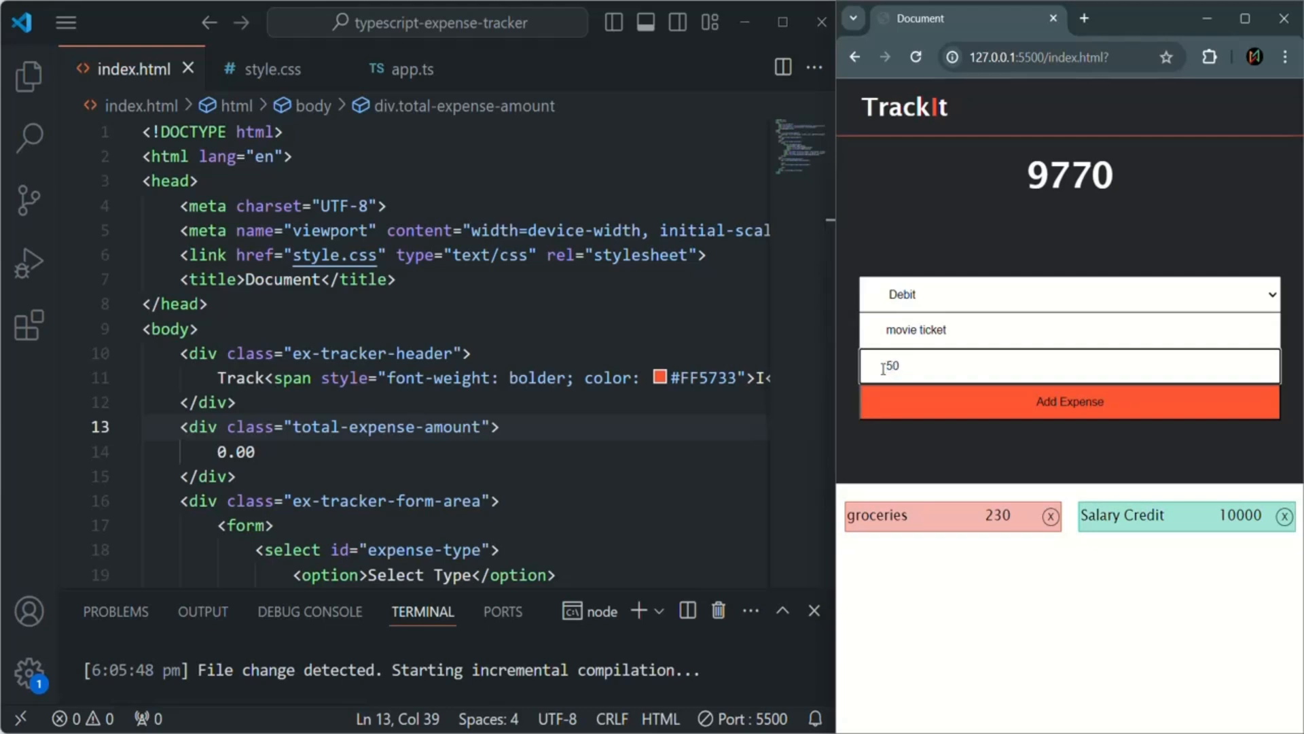
{"action": "left_click", "coordinate": [1069, 401]}
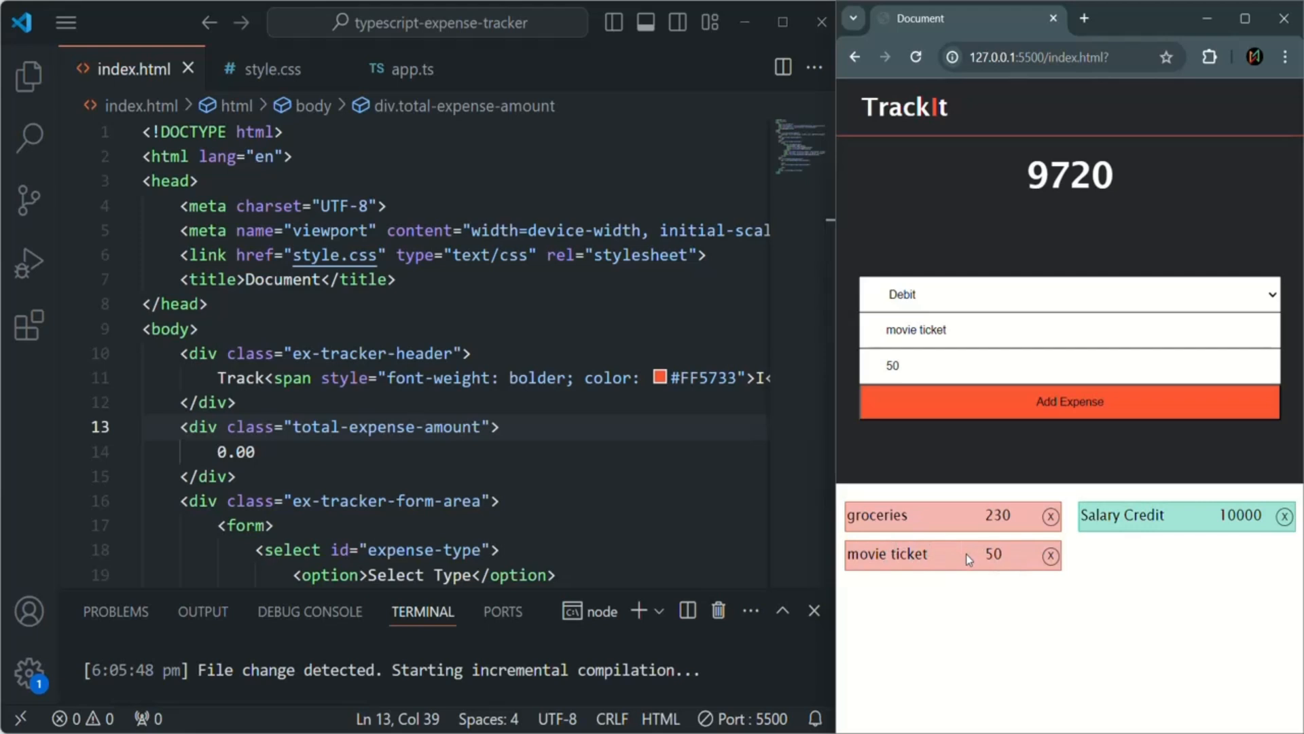
{"action": "mouse_move", "coordinate": [1008, 564]}
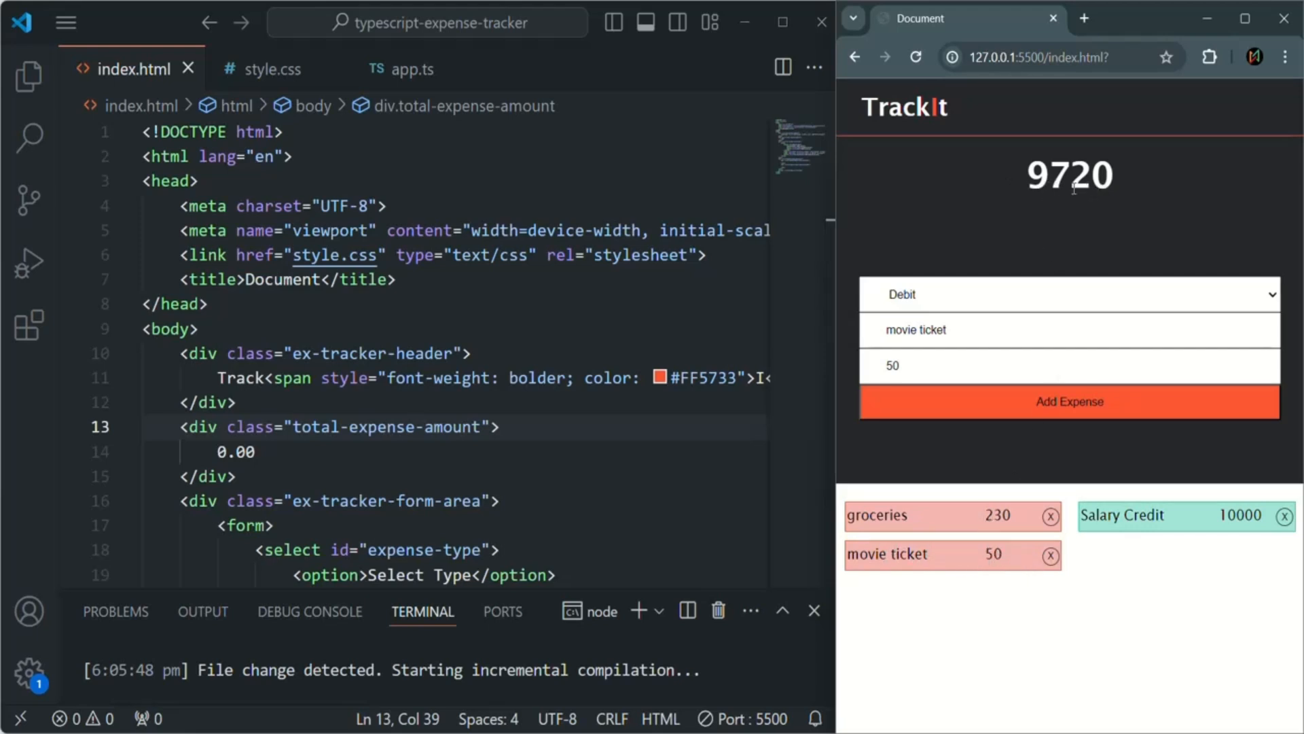
- Add a 'Youtube income' credit entry of 500, raising the total to 10220
{"action": "left_click", "coordinate": [1069, 294]}
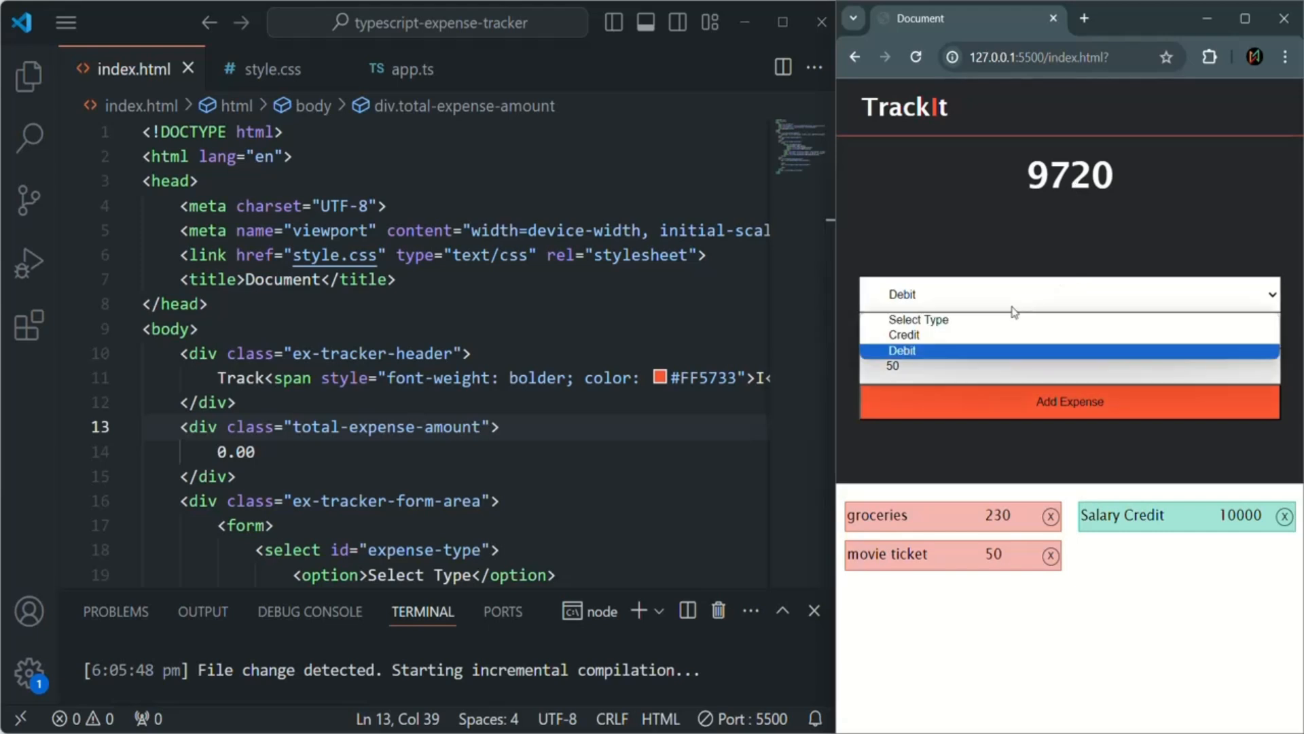
{"action": "left_click", "coordinate": [903, 334]}
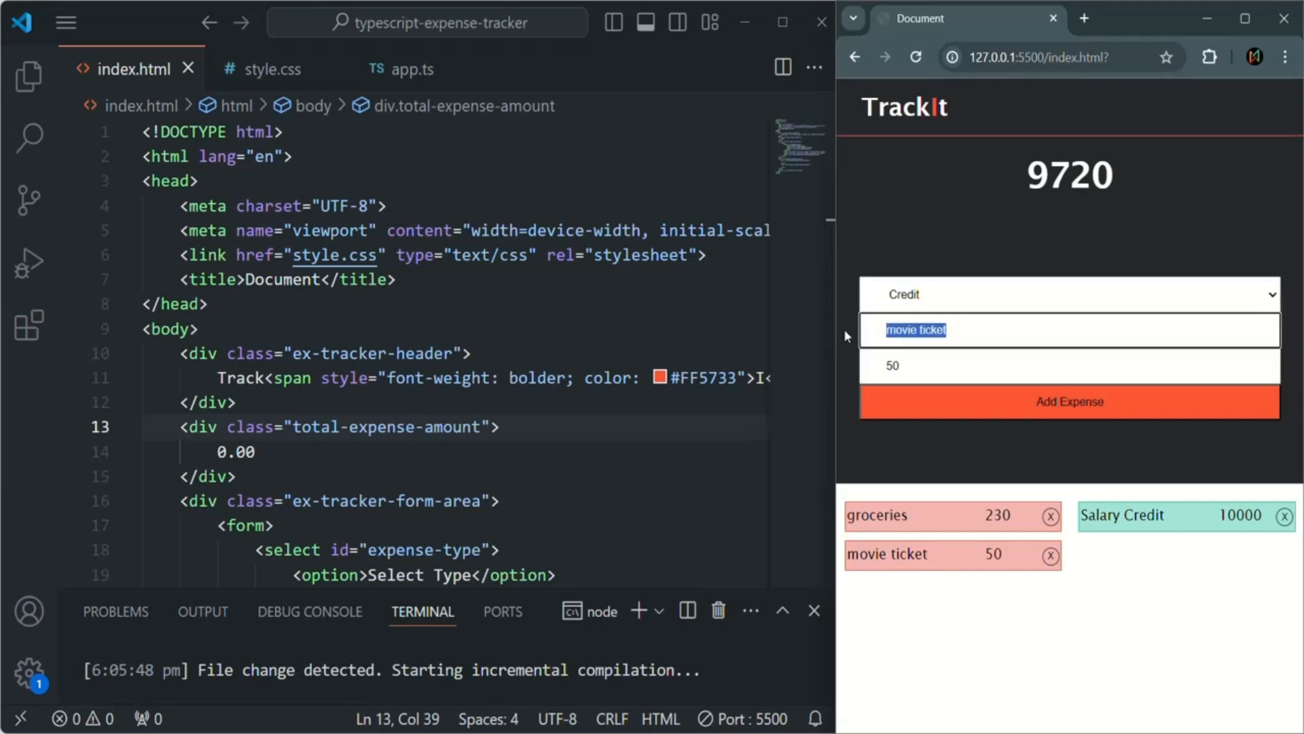
{"action": "type", "text": "Youtub"}
{"action": "left_click", "coordinate": [1070, 365]}
{"action": "type", "text": "0"}
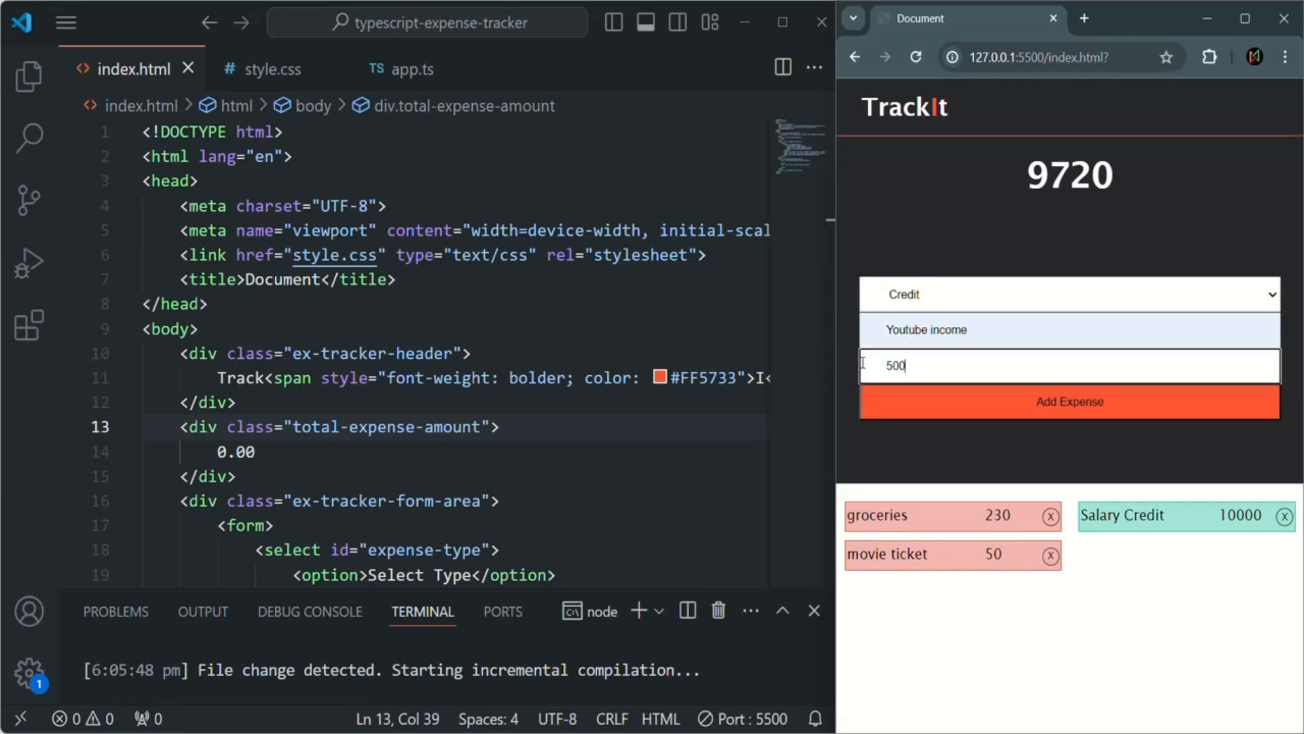
{"action": "left_click", "coordinate": [1069, 401]}
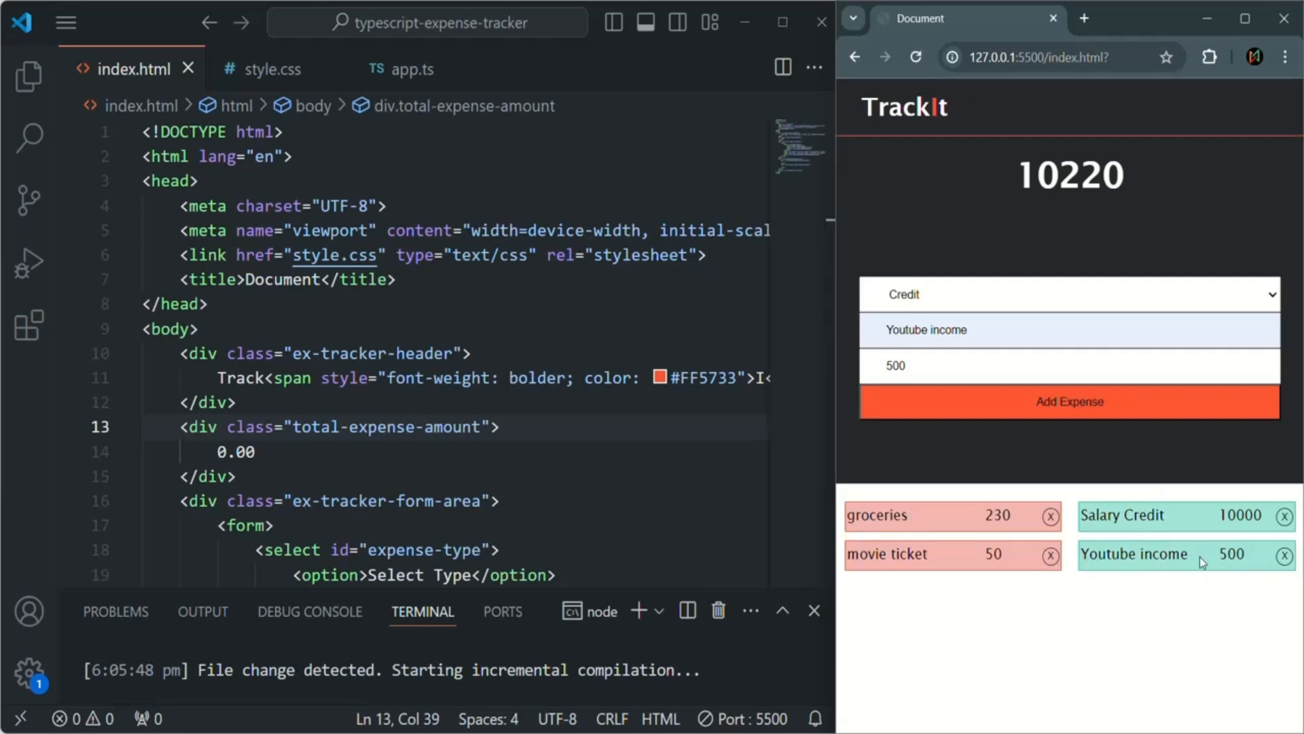
{"action": "mouse_move", "coordinate": [1259, 577]}
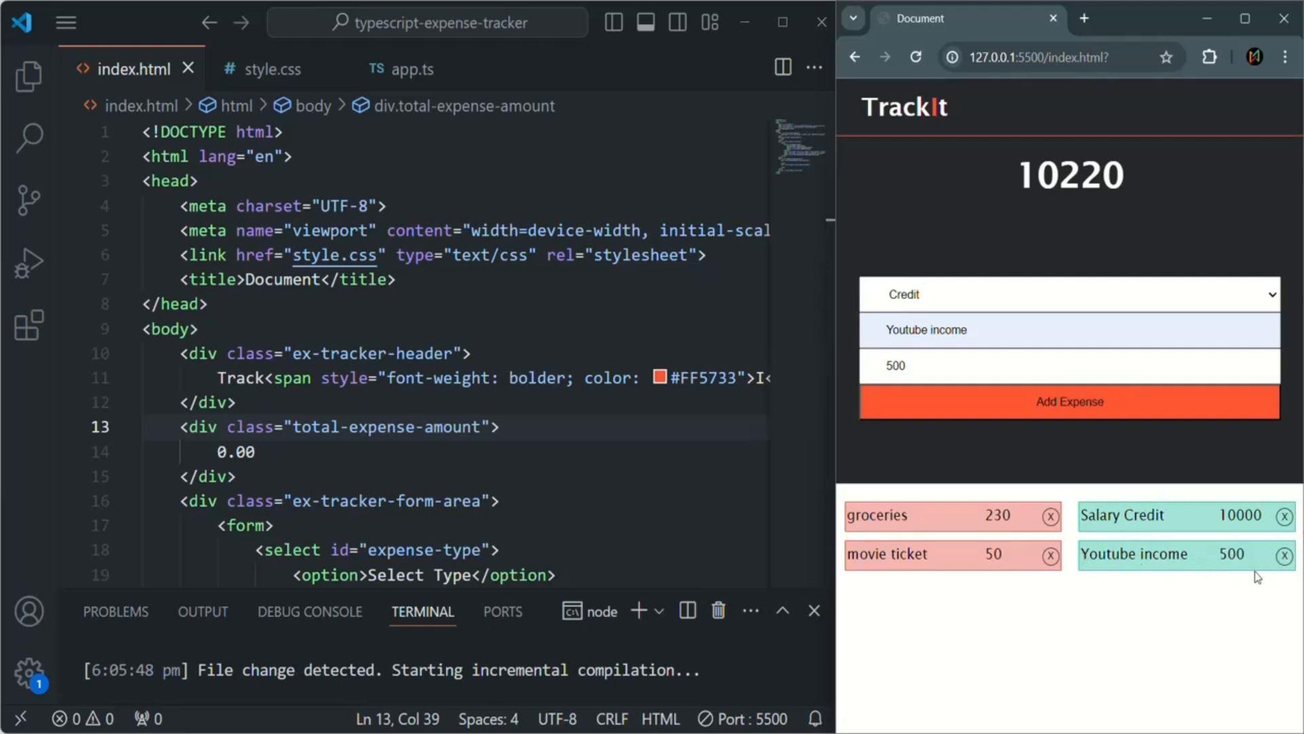
{"action": "mouse_move", "coordinate": [1106, 622]}
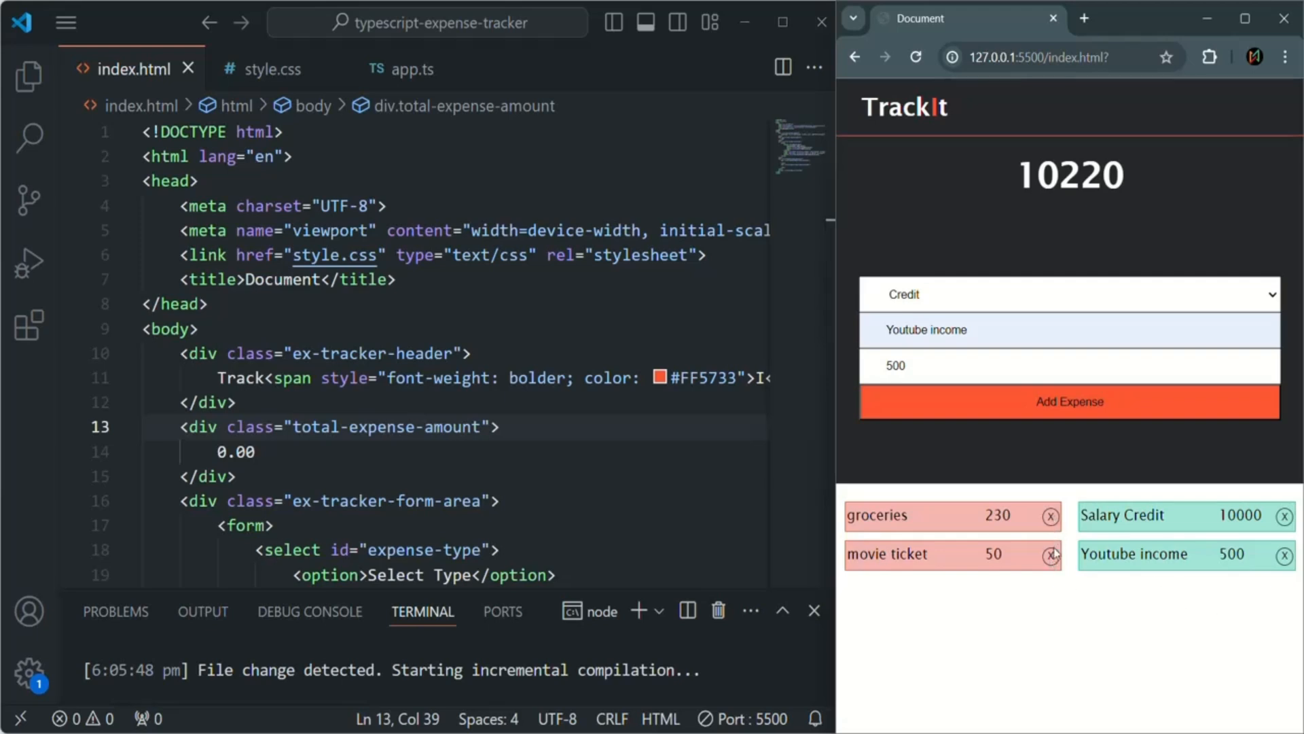
{"action": "mouse_move", "coordinate": [1213, 616]}
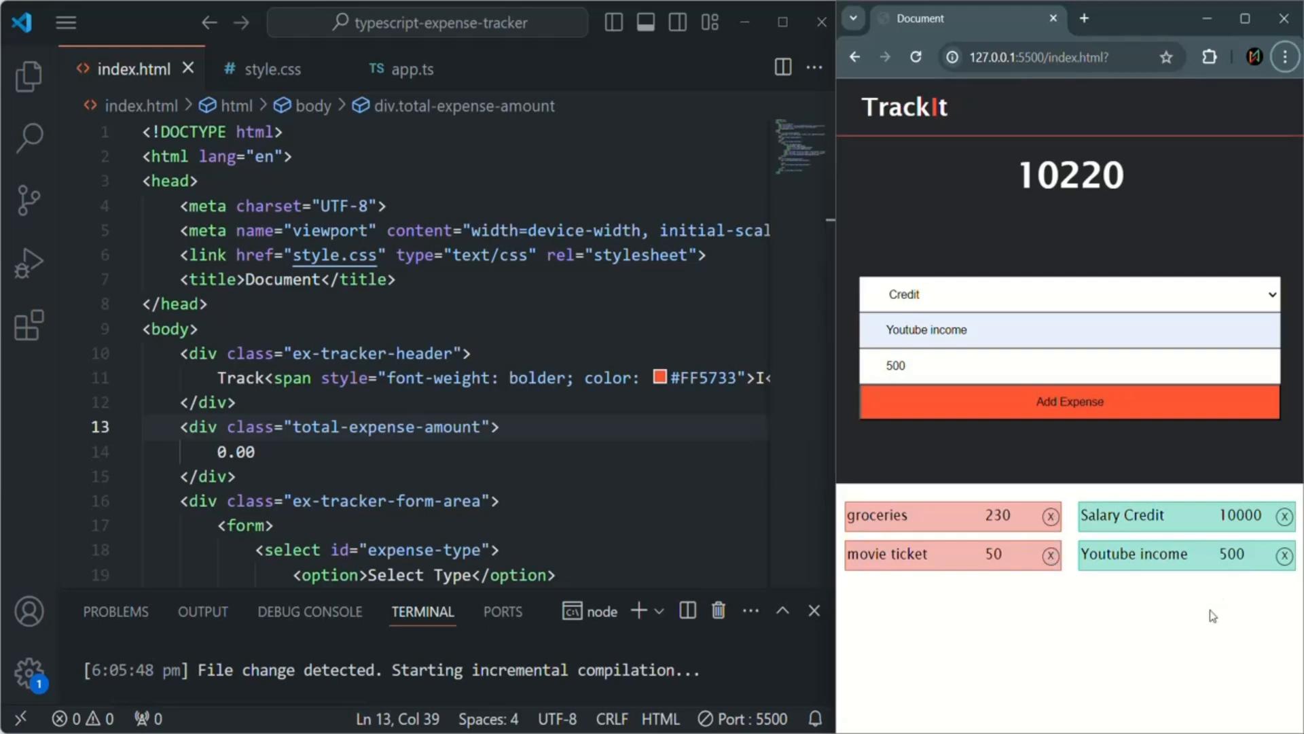
{"action": "mouse_move", "coordinate": [1118, 643]}
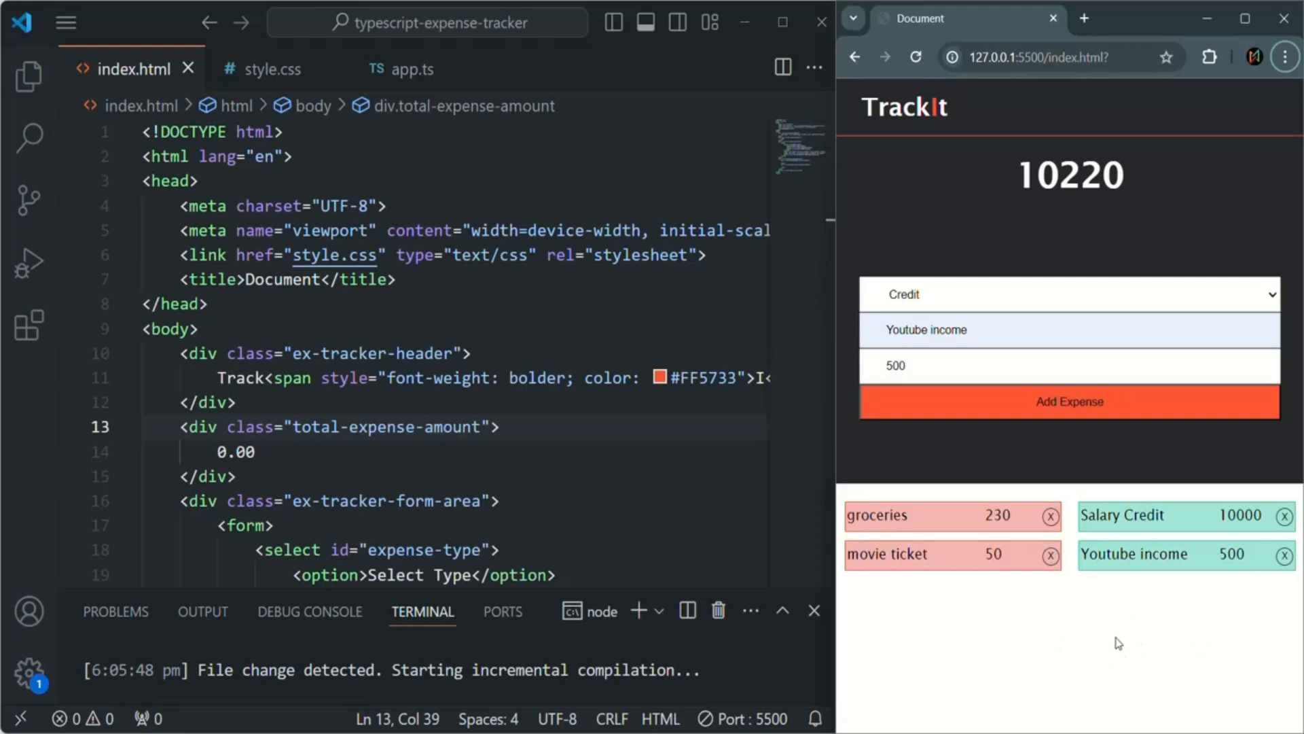
{"action": "mouse_move", "coordinate": [1023, 569]}
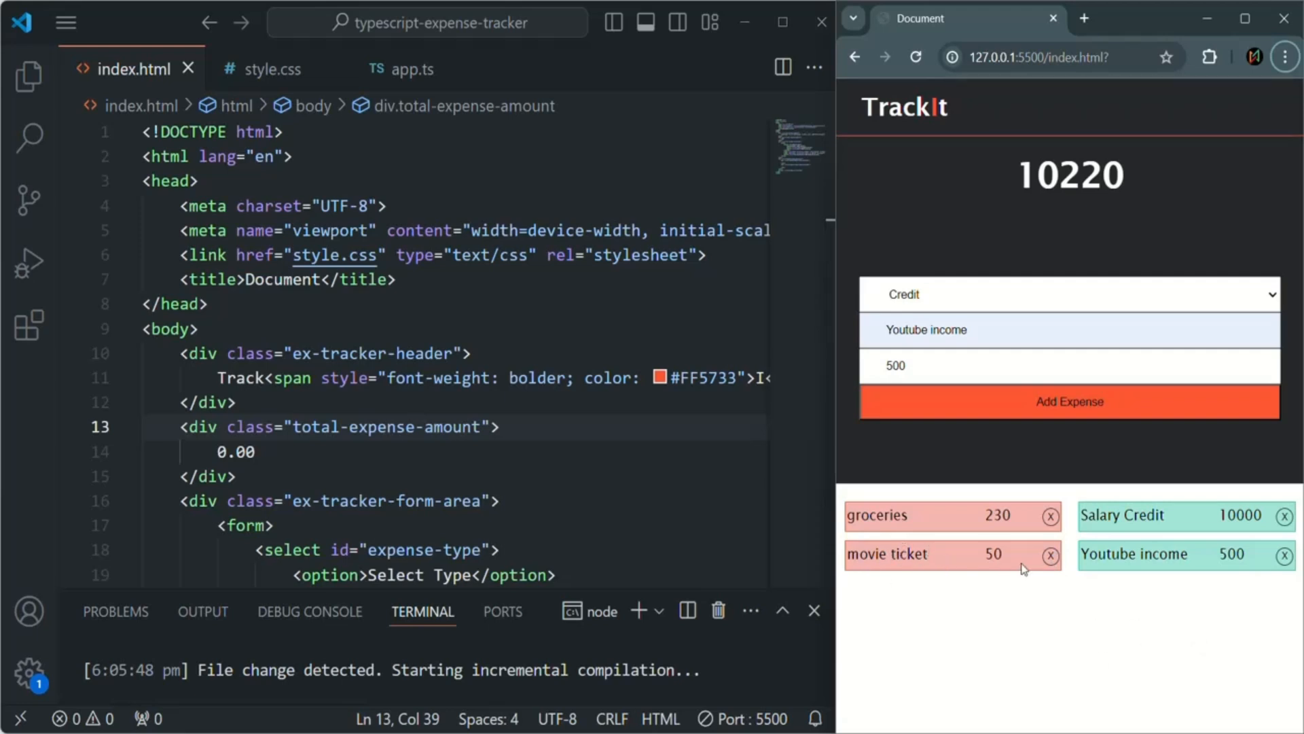
{"action": "mouse_move", "coordinate": [1004, 557]}
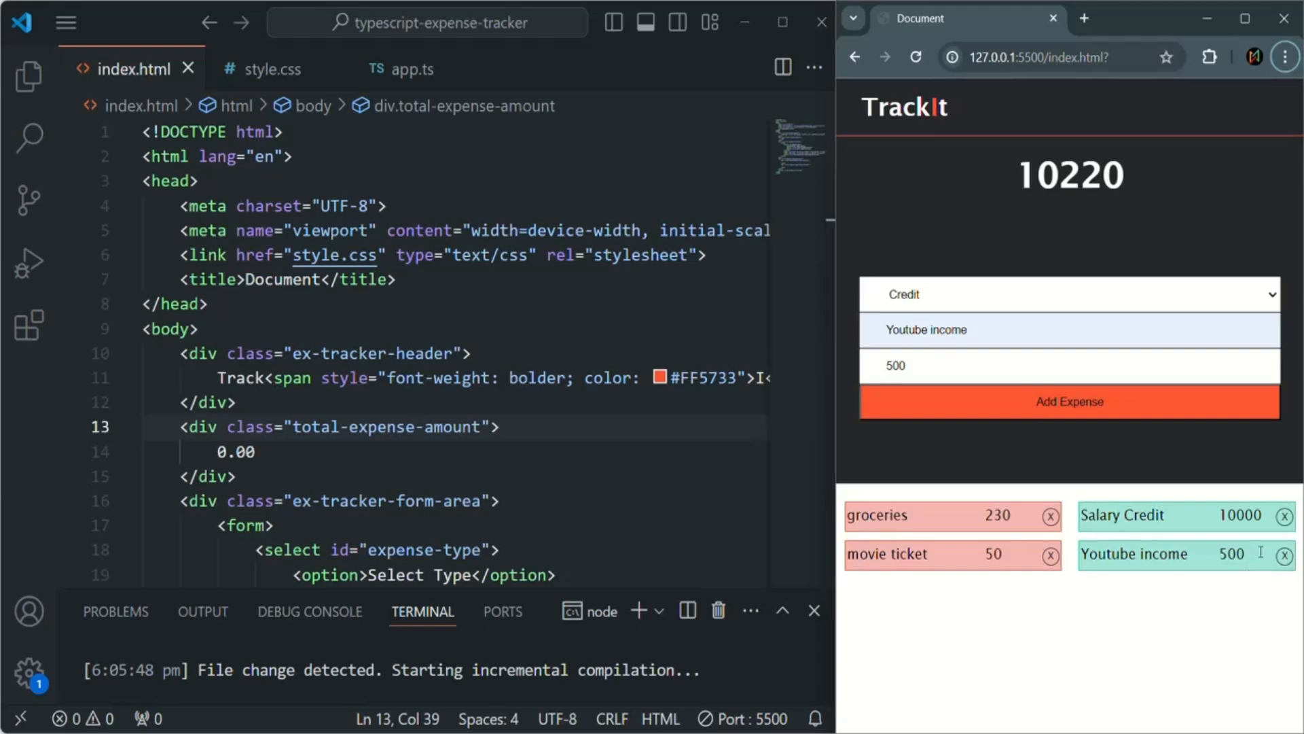
{"action": "mouse_move", "coordinate": [1245, 608]}
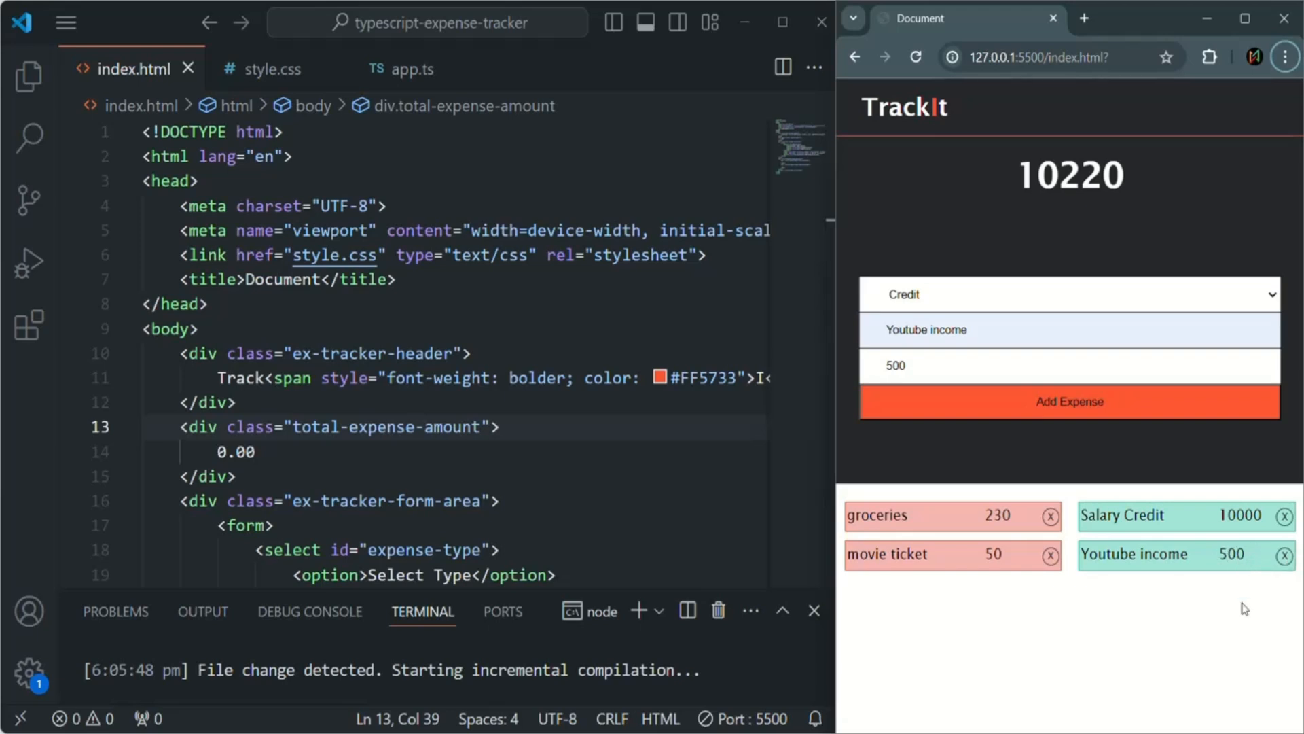
{"action": "mouse_move", "coordinate": [1067, 504]}
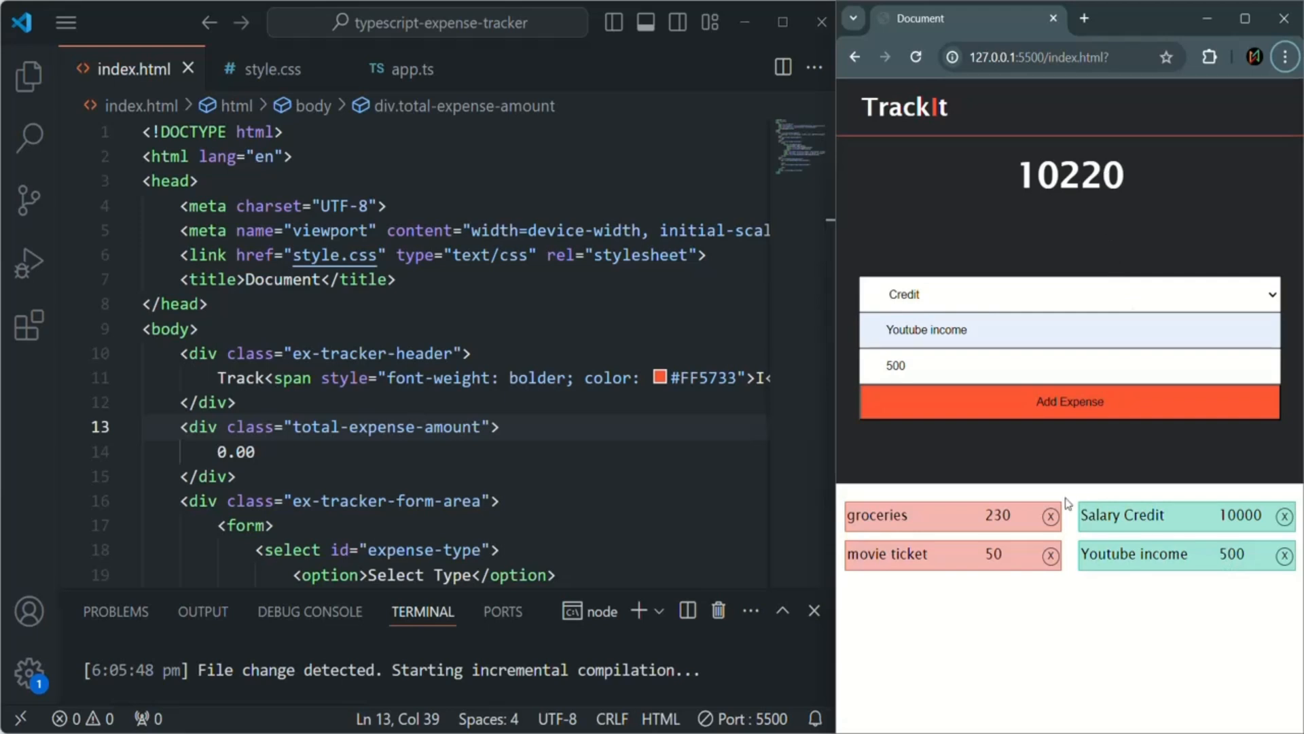
{"action": "mouse_move", "coordinate": [1138, 644]}
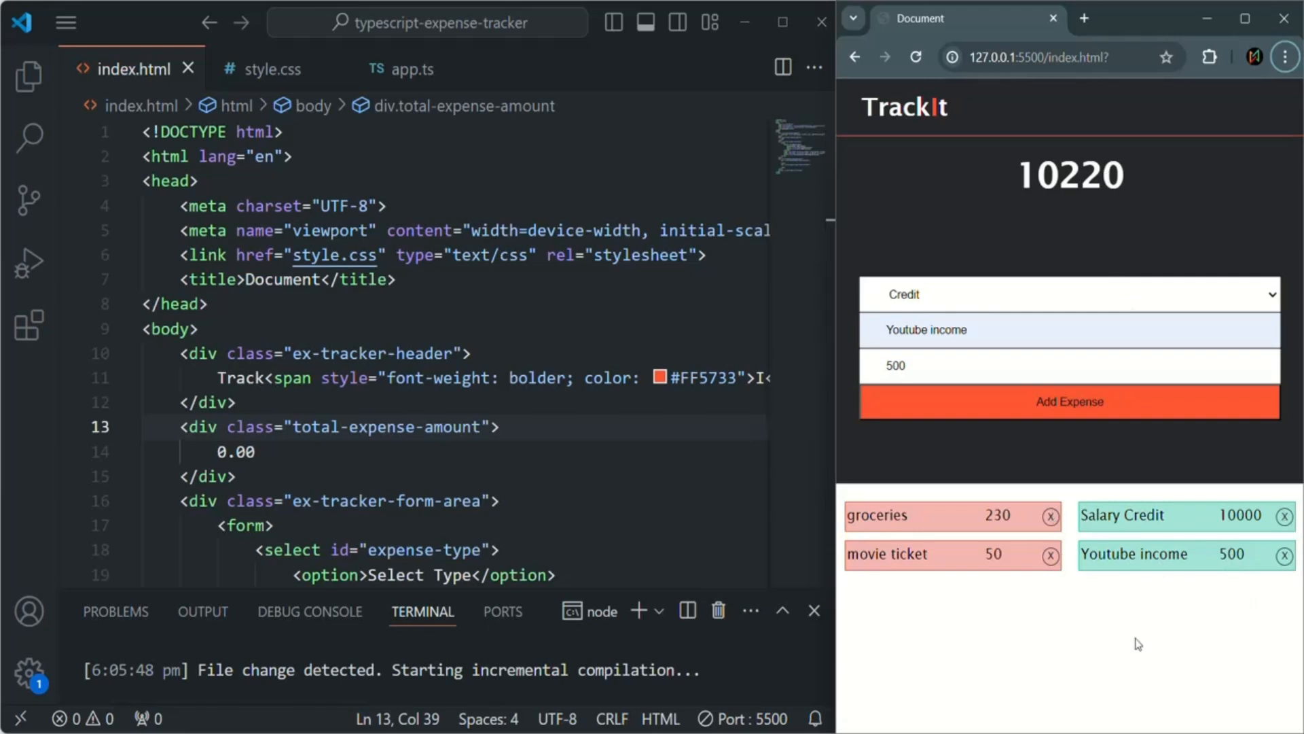
{"action": "mouse_move", "coordinate": [1212, 690]}
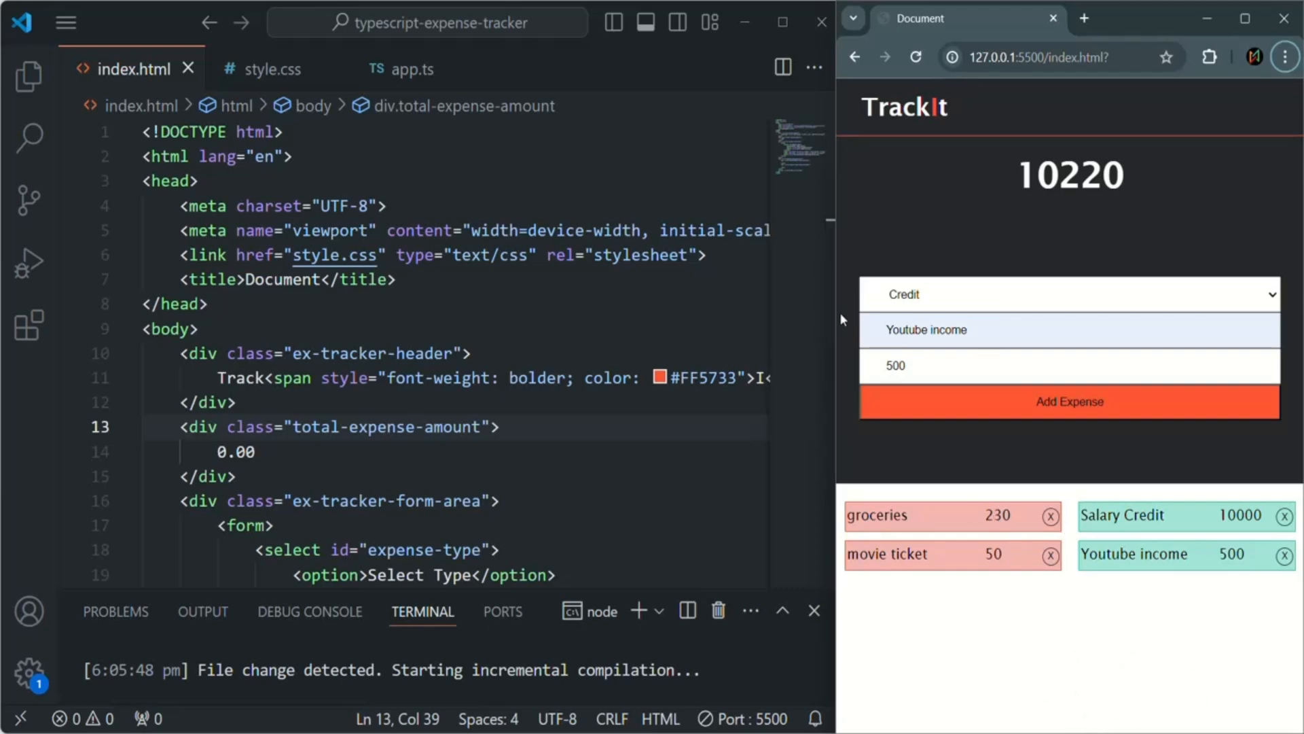
{"action": "mouse_move", "coordinate": [1056, 489]}
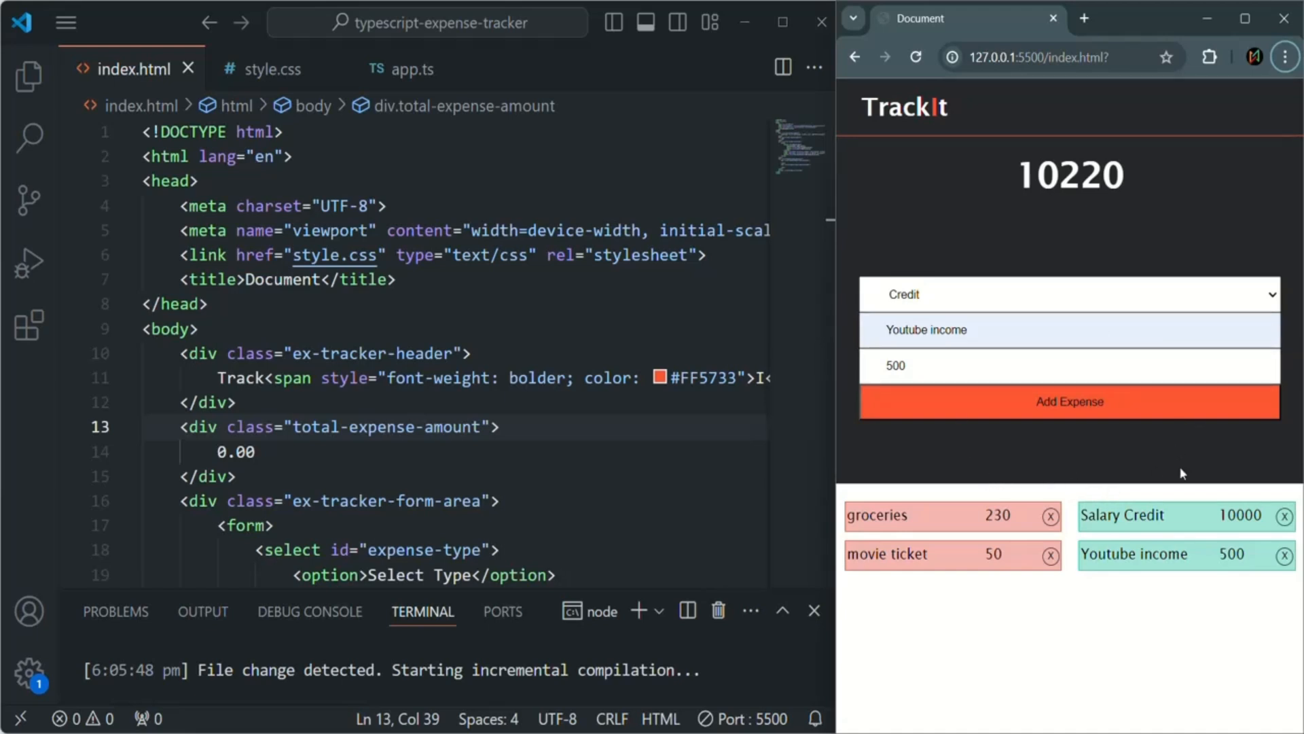
{"action": "mouse_move", "coordinate": [977, 525]}
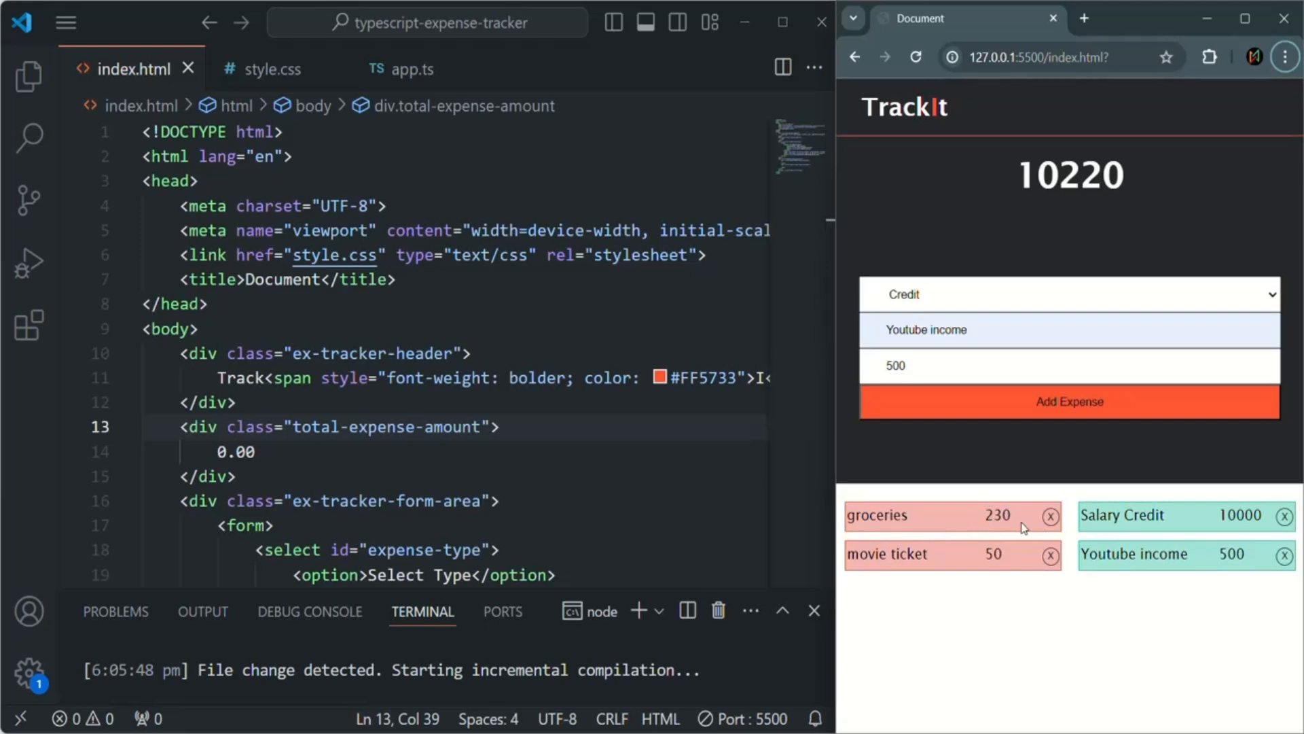
{"action": "mouse_move", "coordinate": [1183, 563]}
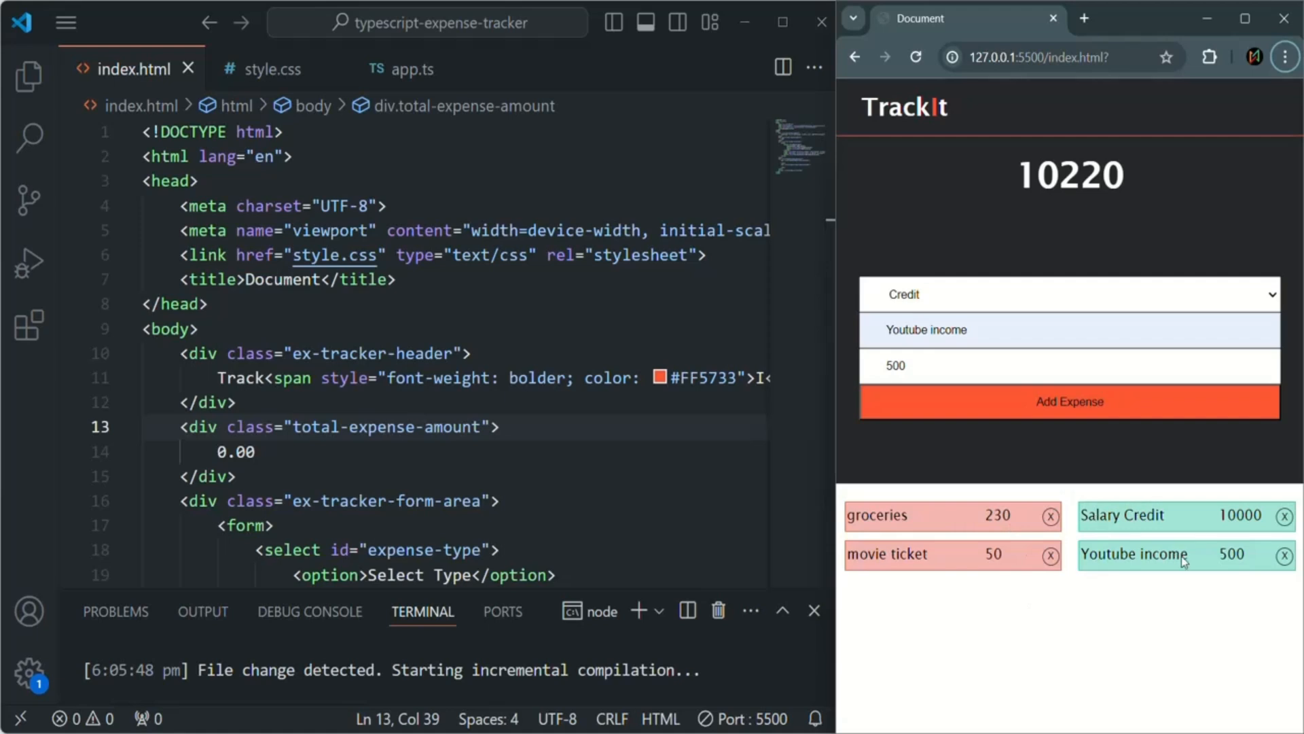
{"action": "mouse_move", "coordinate": [1181, 626]}
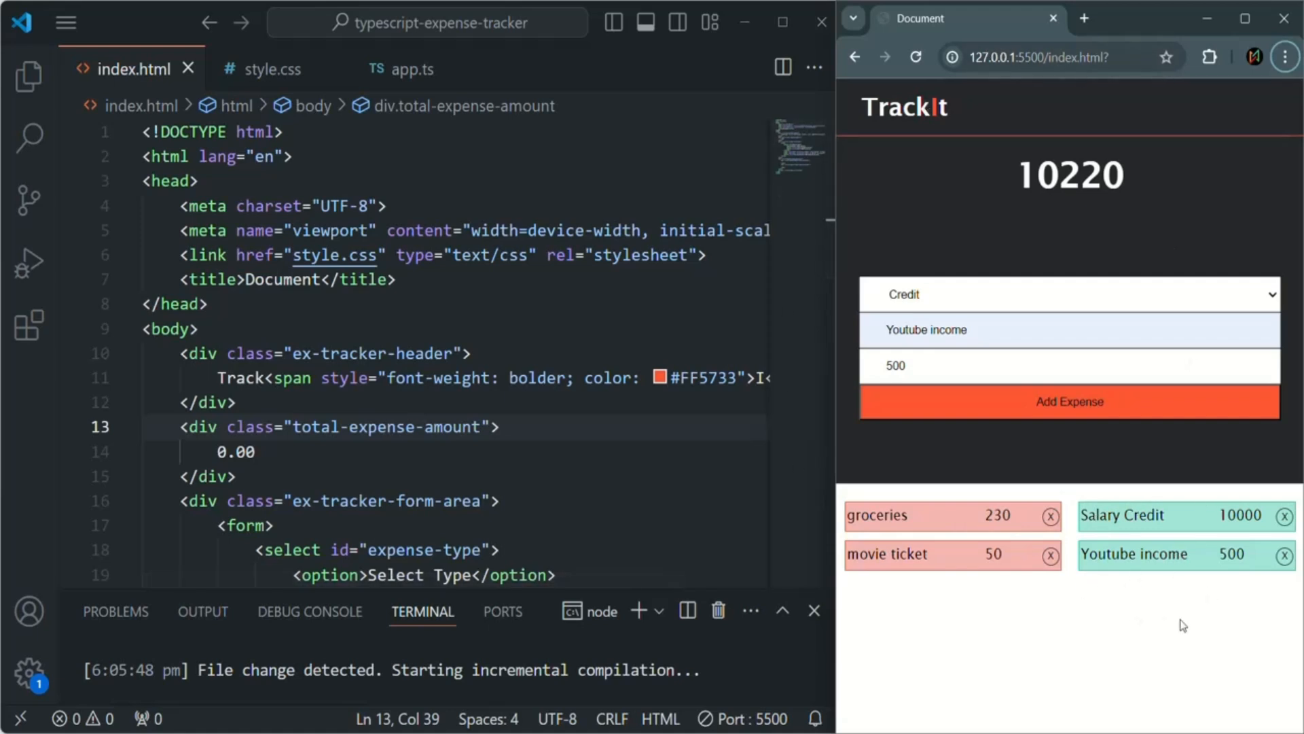
{"action": "mouse_move", "coordinate": [1163, 626]}
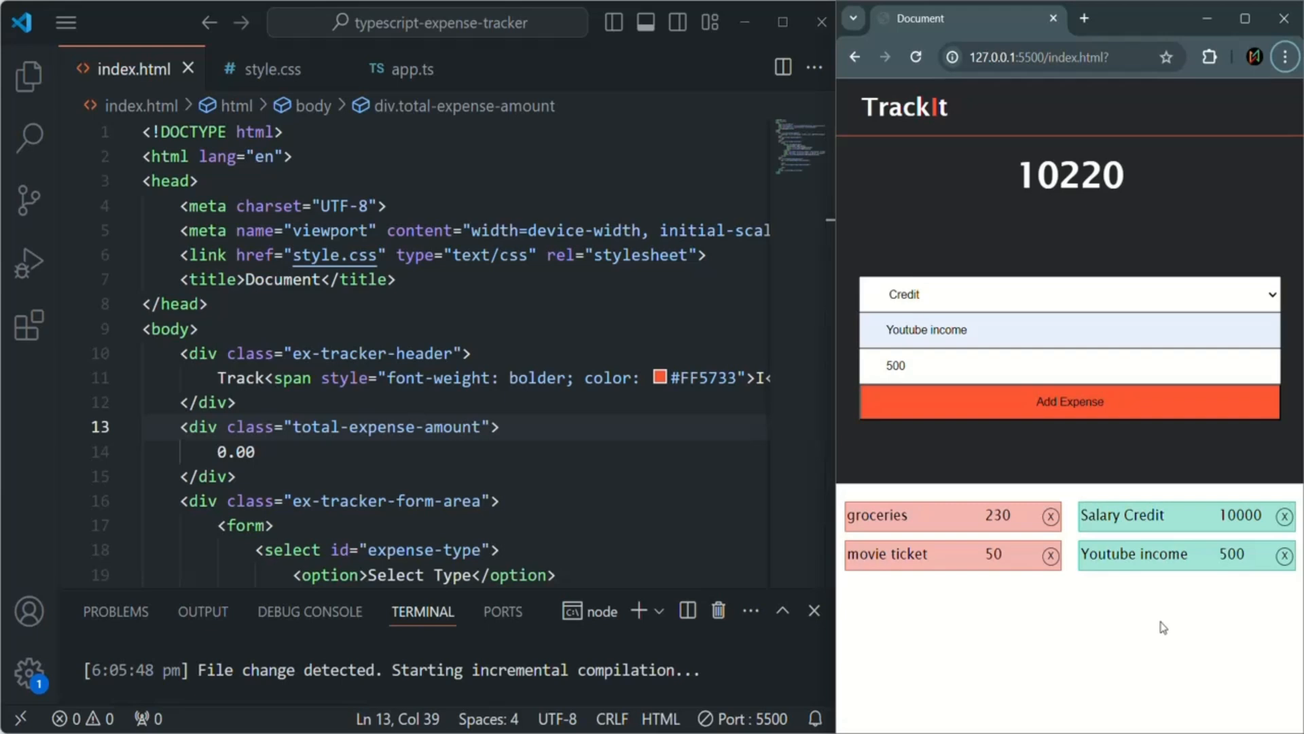
{"action": "mouse_move", "coordinate": [1137, 114]}
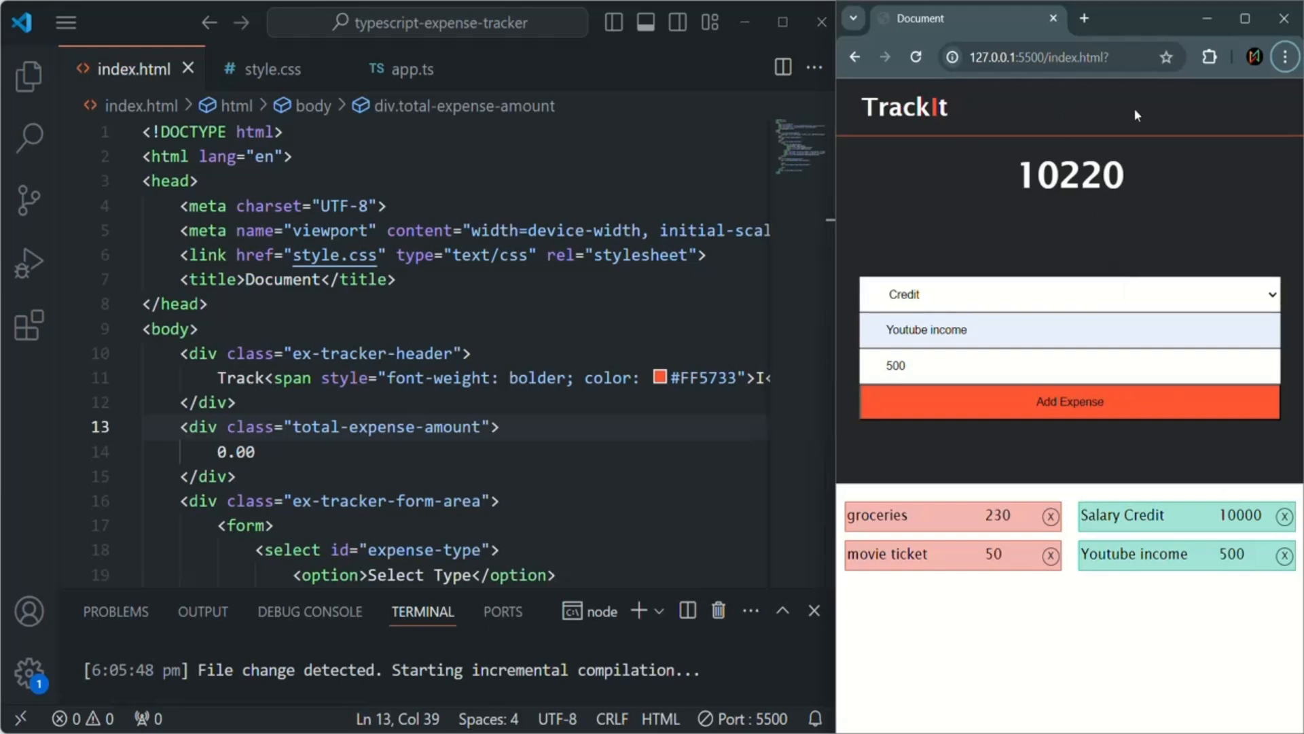
{"action": "mouse_move", "coordinate": [379, 92]}
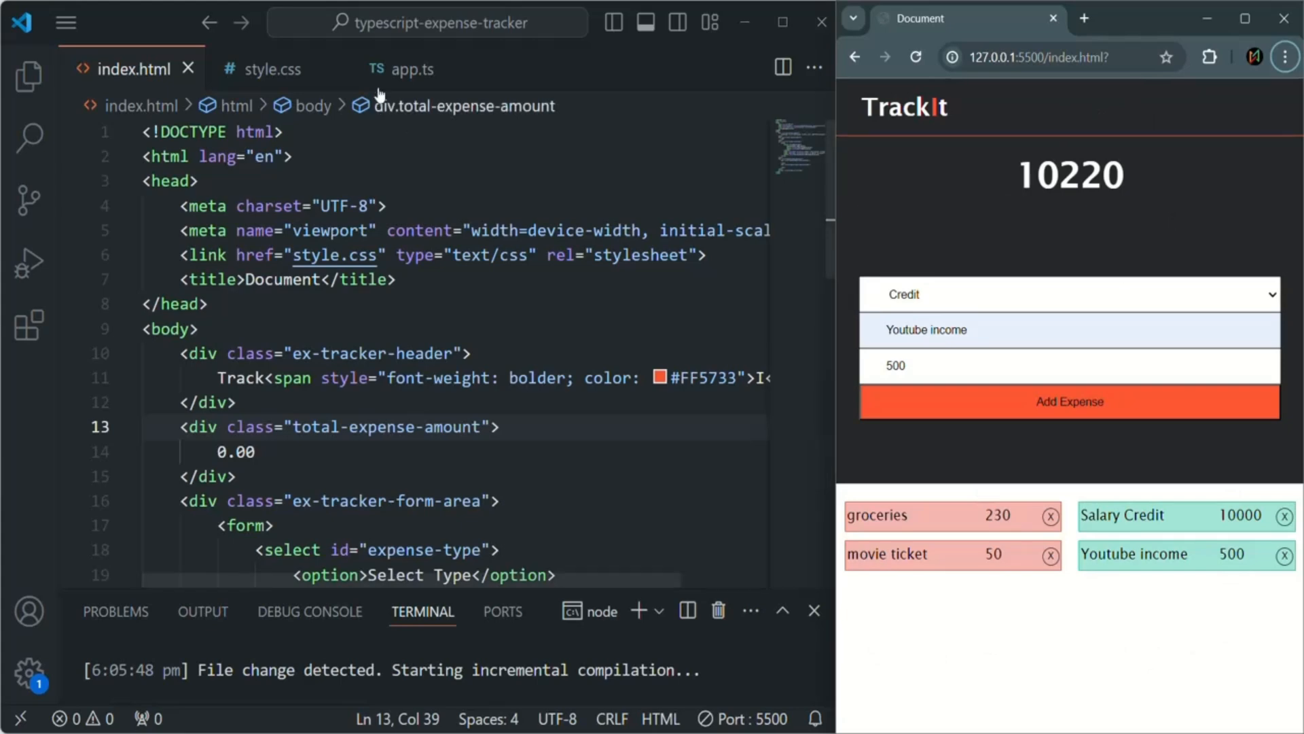
- Open app.ts and highlight the Expense class name and its 'credit' | 'debit' type options
{"action": "left_click", "coordinate": [411, 69]}
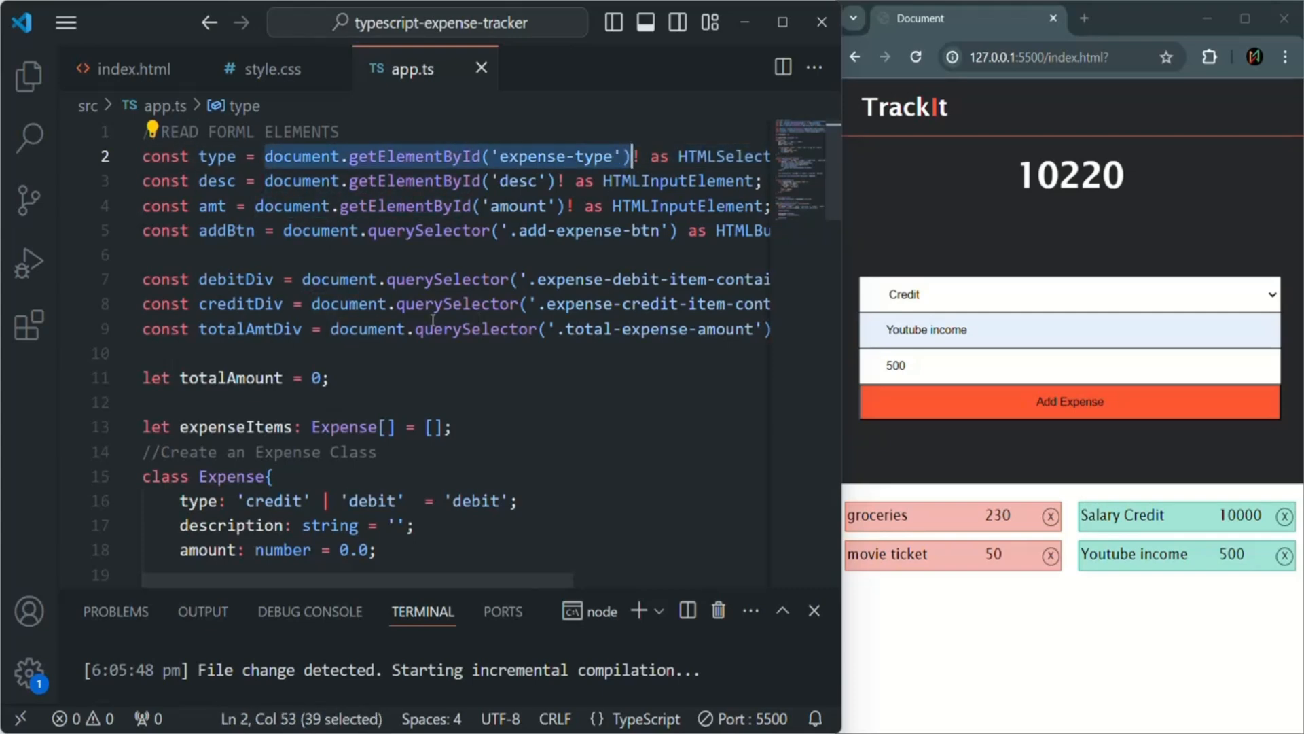
{"action": "scroll", "scroll_direction": "down", "scroll_amount": 3}
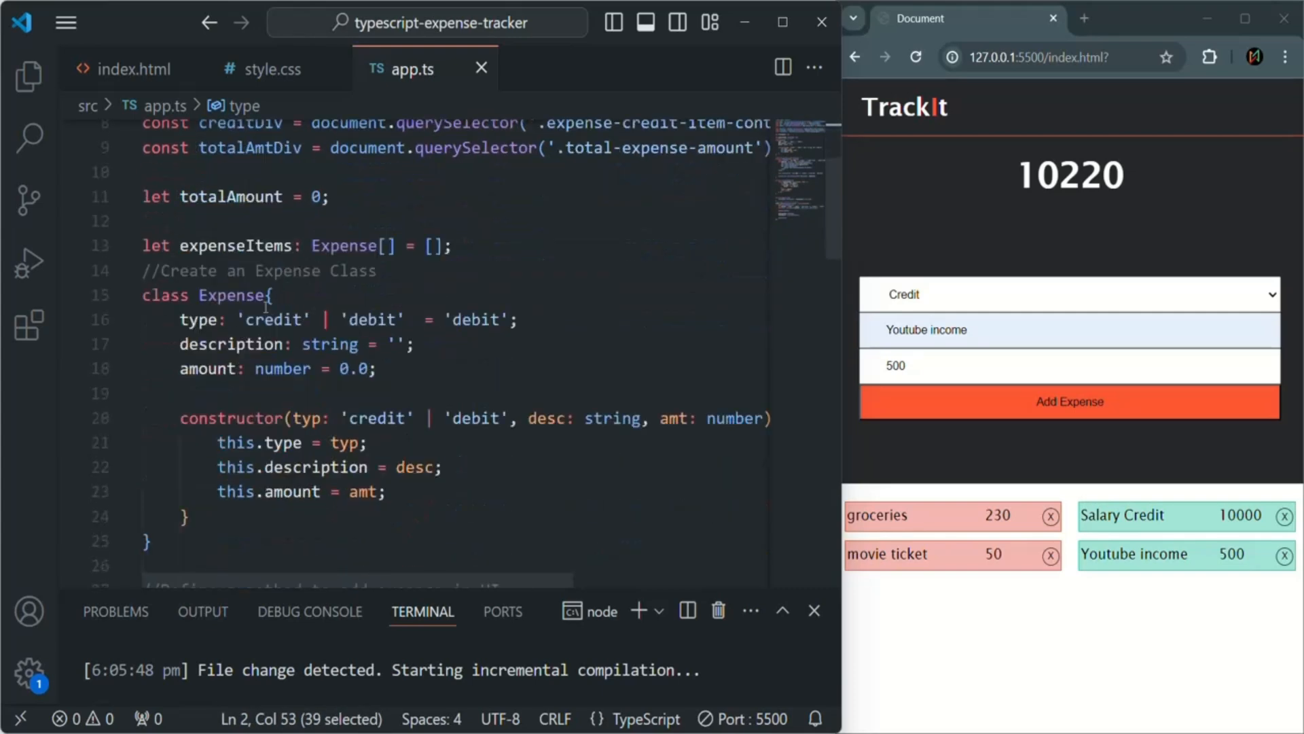
{"action": "double_click", "coordinate": [233, 294]}
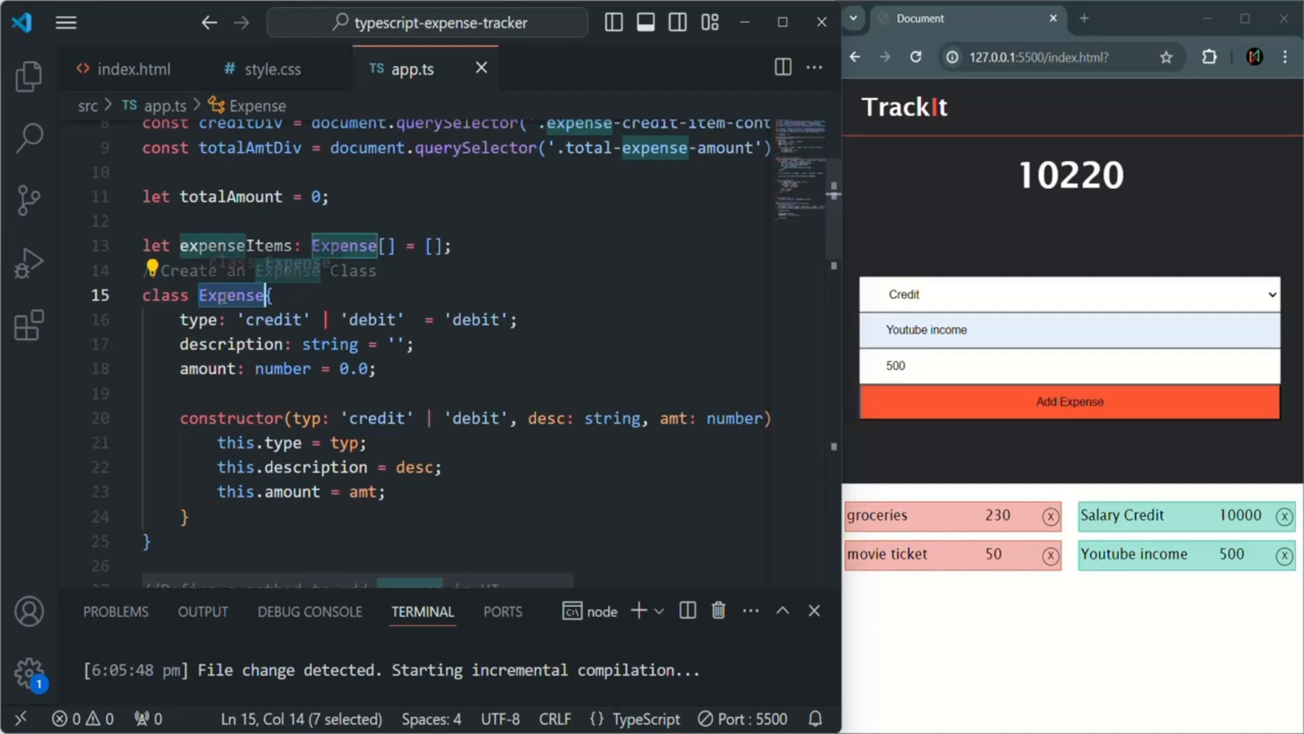
{"action": "mouse_move", "coordinate": [295, 300]}
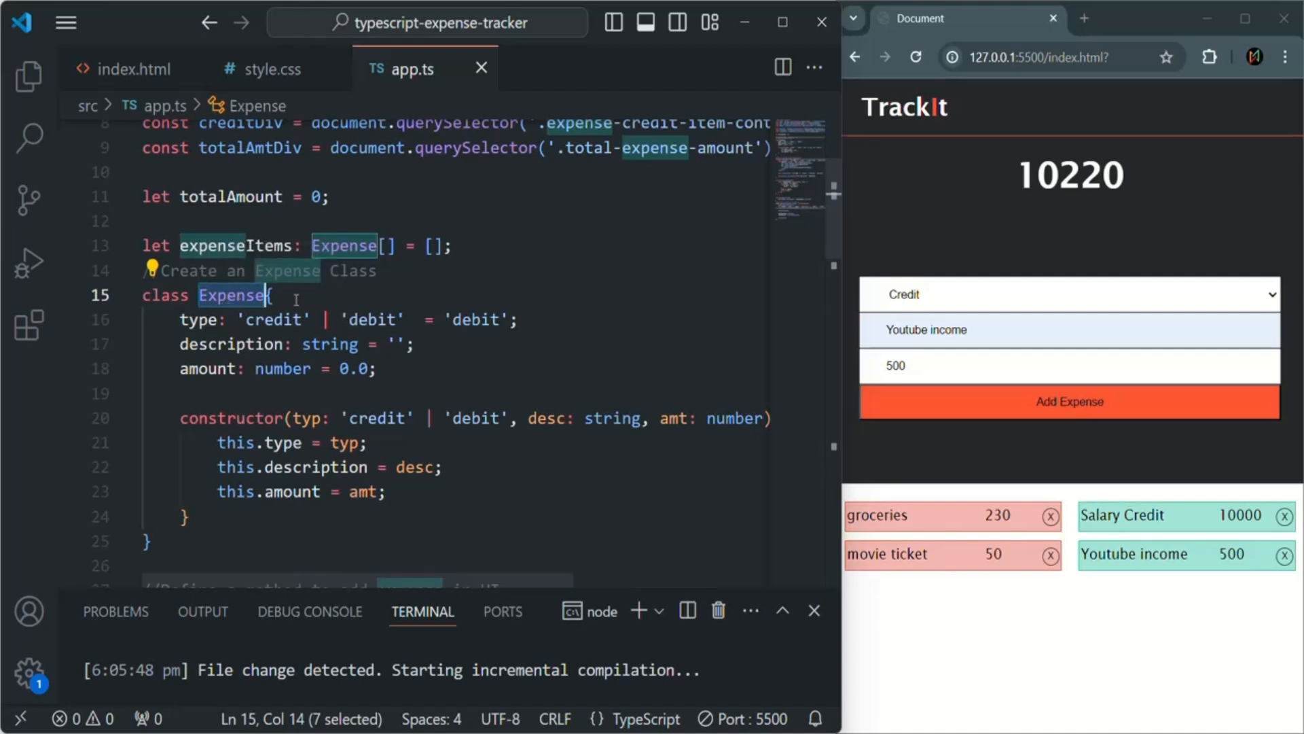
{"action": "mouse_move", "coordinate": [490, 358]}
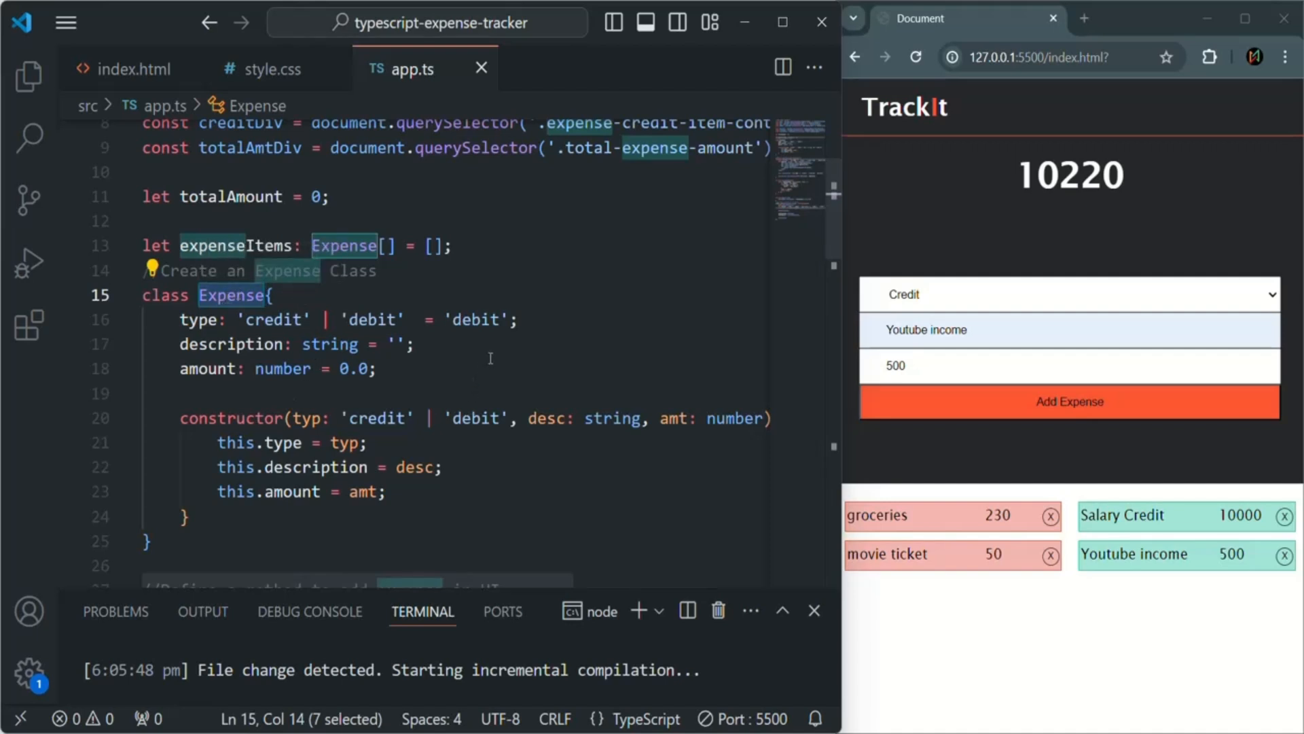
{"action": "double_click", "coordinate": [200, 319]}
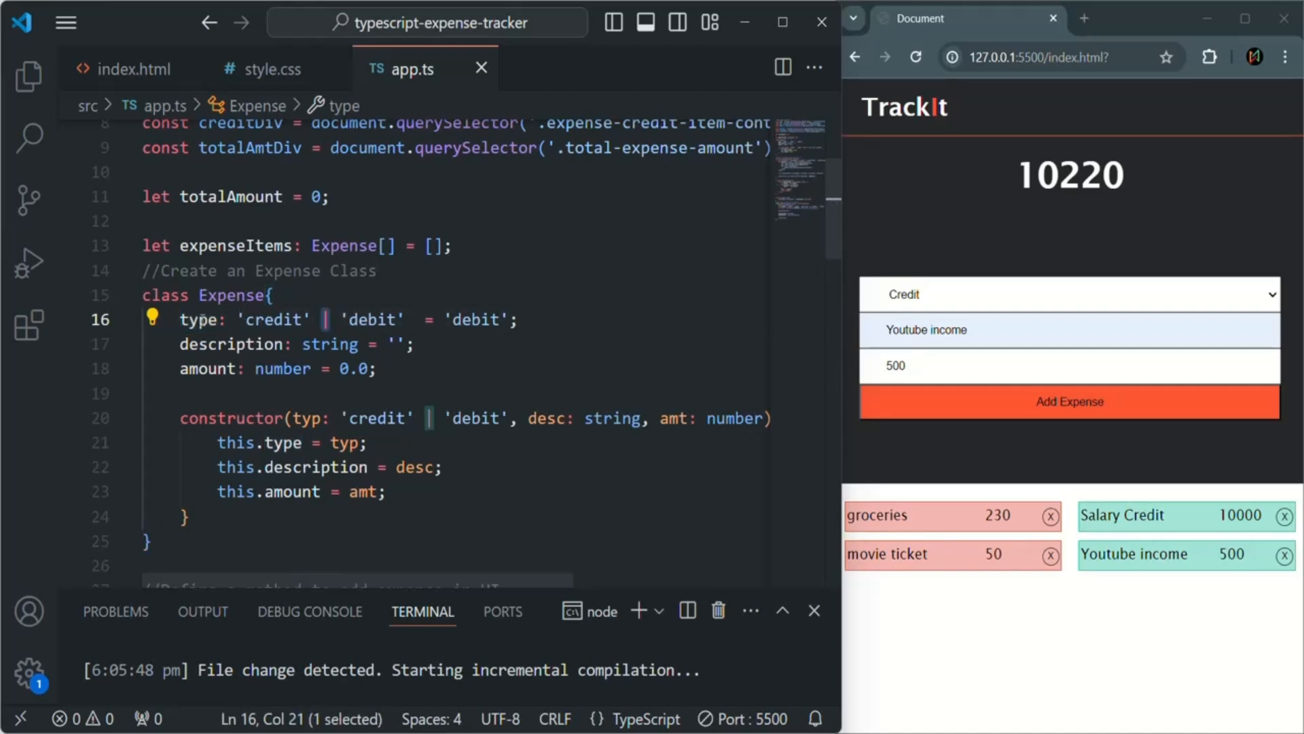
{"action": "double_click", "coordinate": [273, 319]}
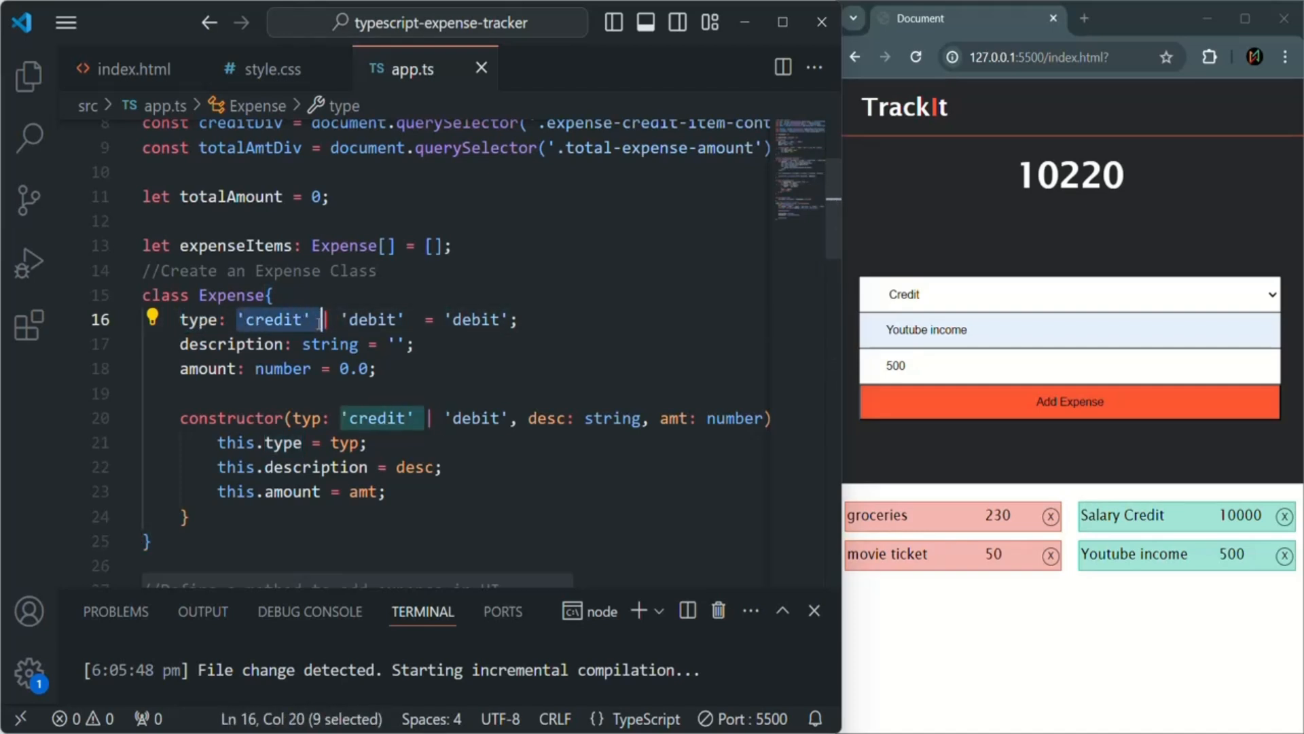
{"action": "double_click", "coordinate": [371, 320]}
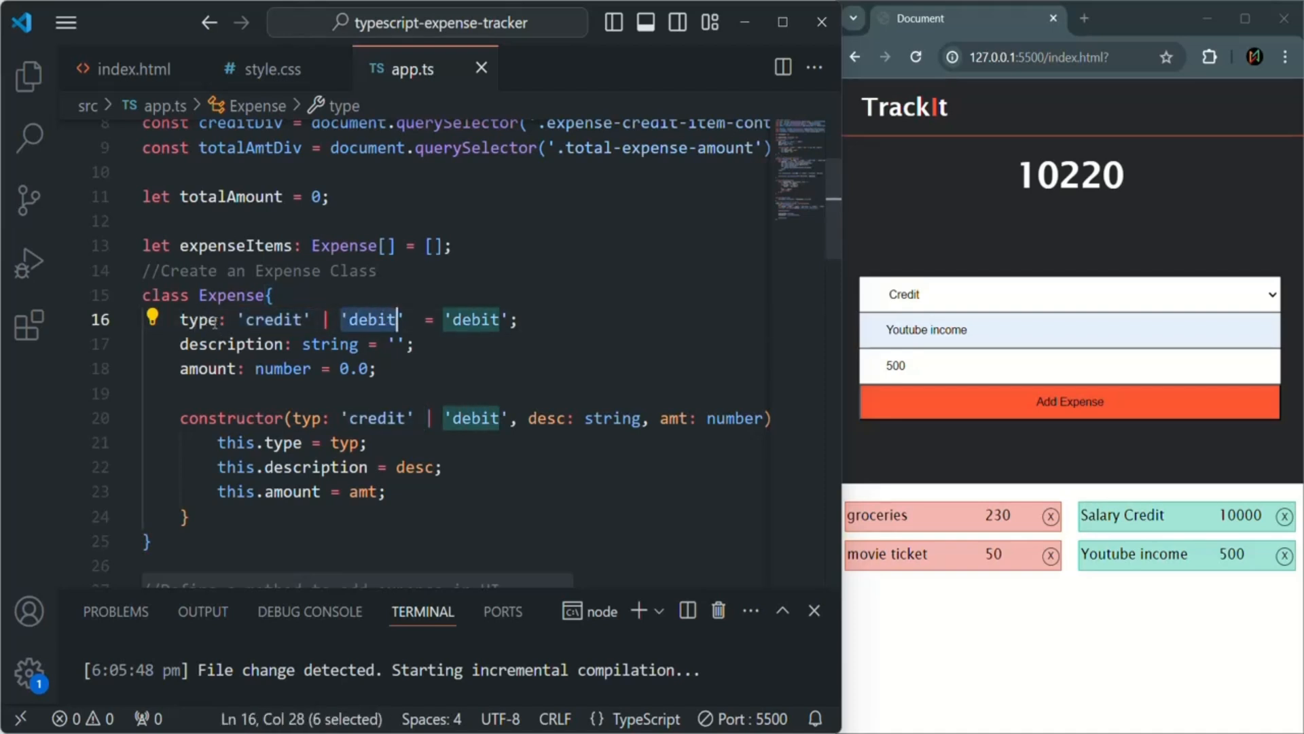
{"action": "mouse_move", "coordinate": [200, 319]}
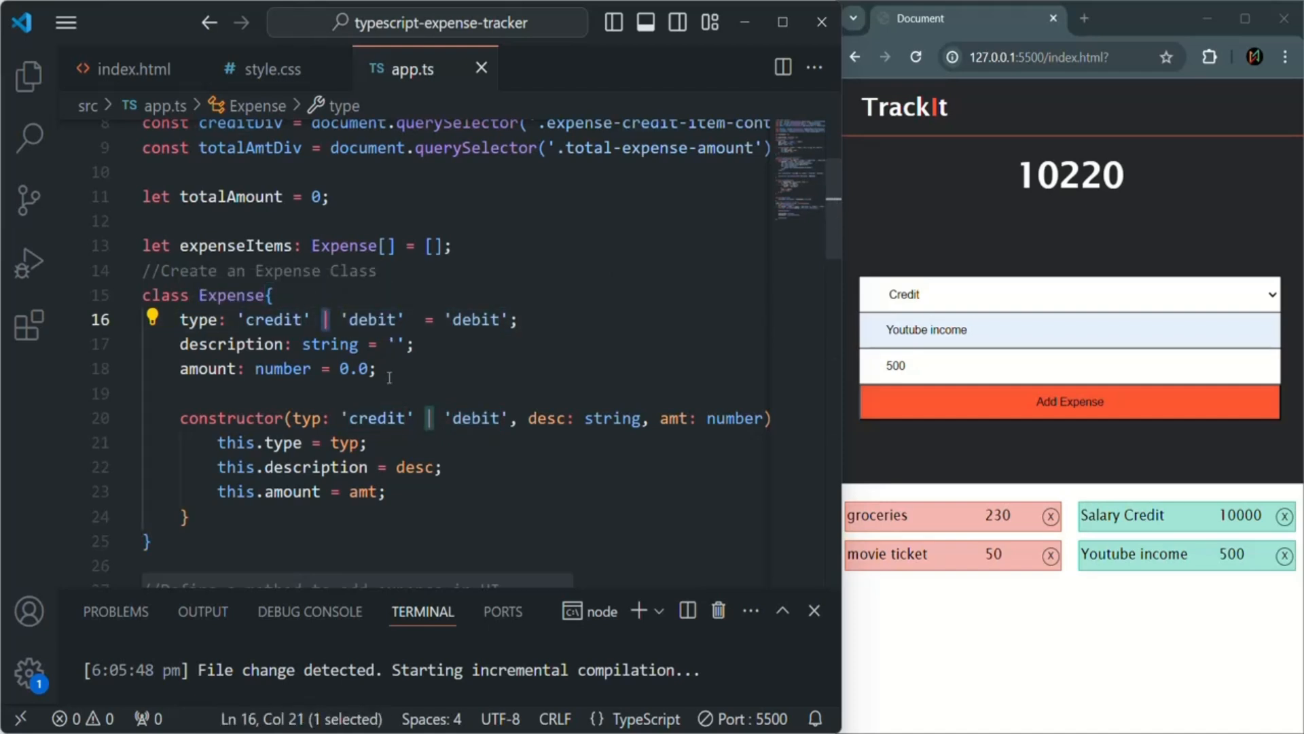
- Scroll app.ts down to the addExpense function and highlight its name
{"action": "scroll", "scroll_direction": "down", "scroll_amount": 3}
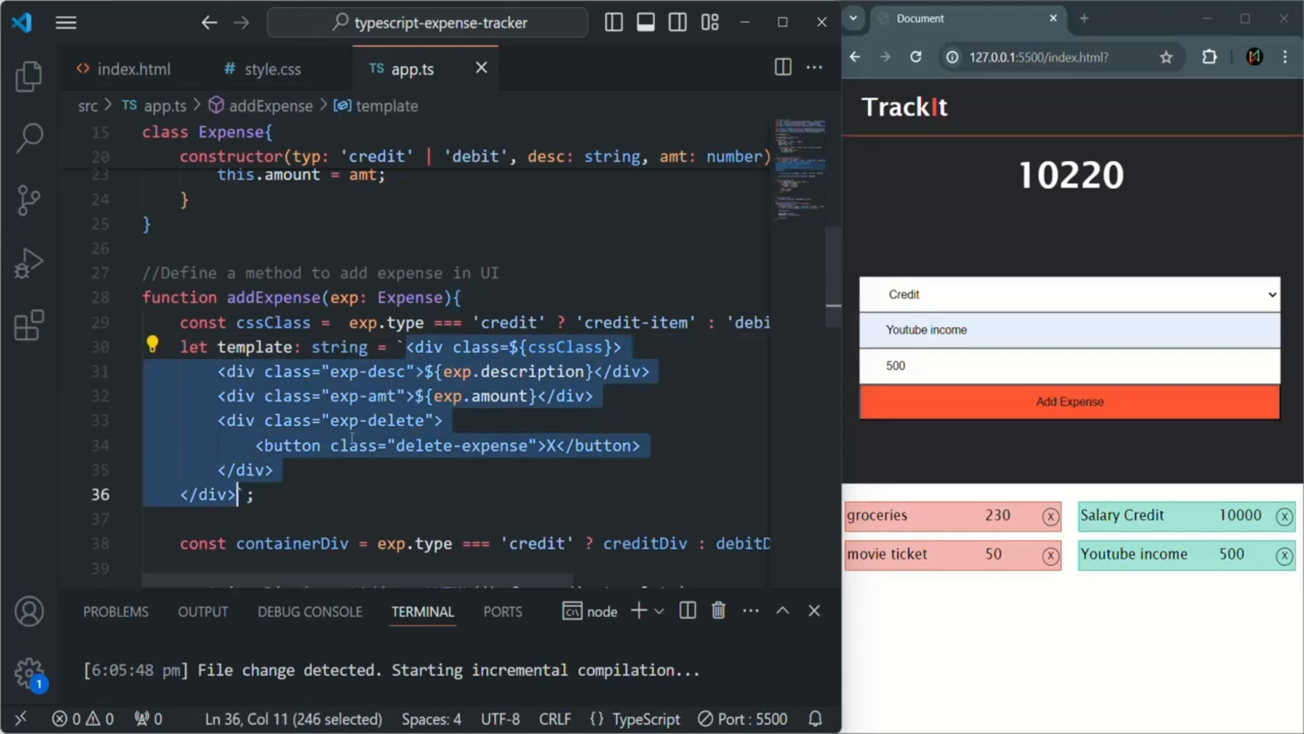
{"action": "scroll", "scroll_direction": "down", "scroll_amount": 3}
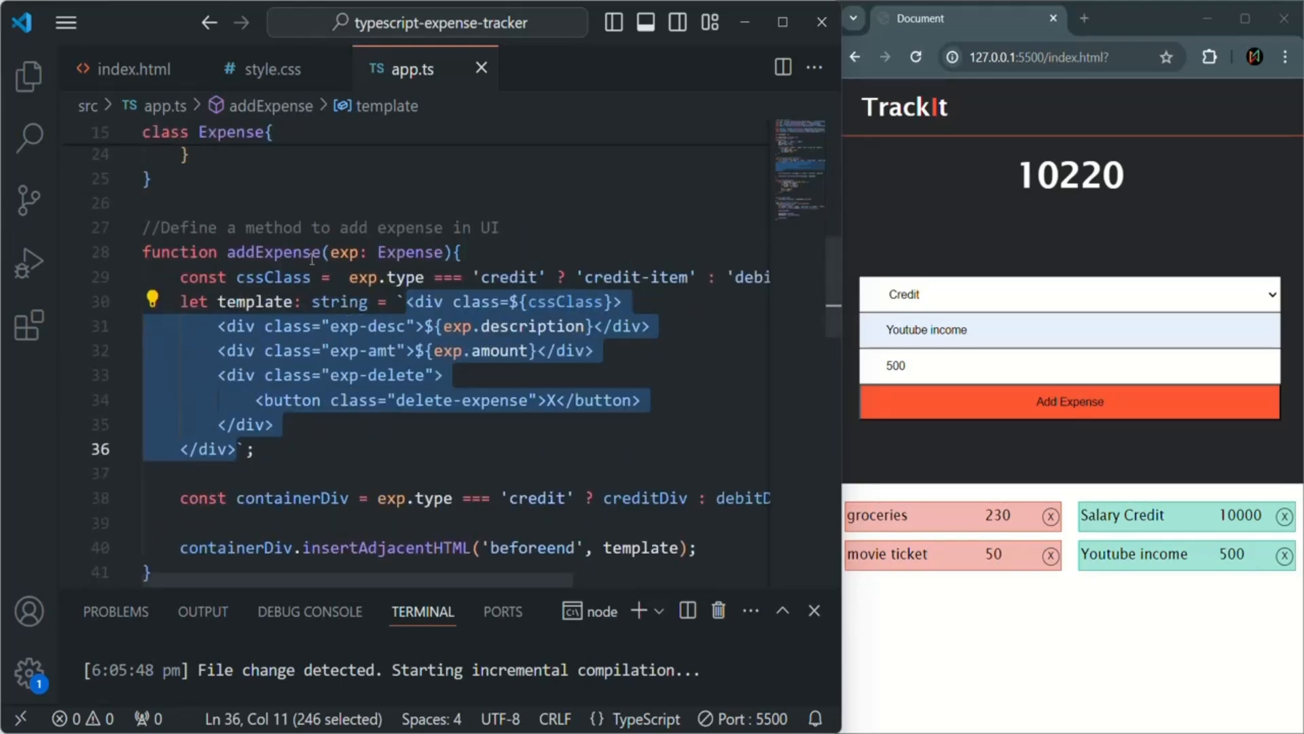
{"action": "double_click", "coordinate": [273, 252]}
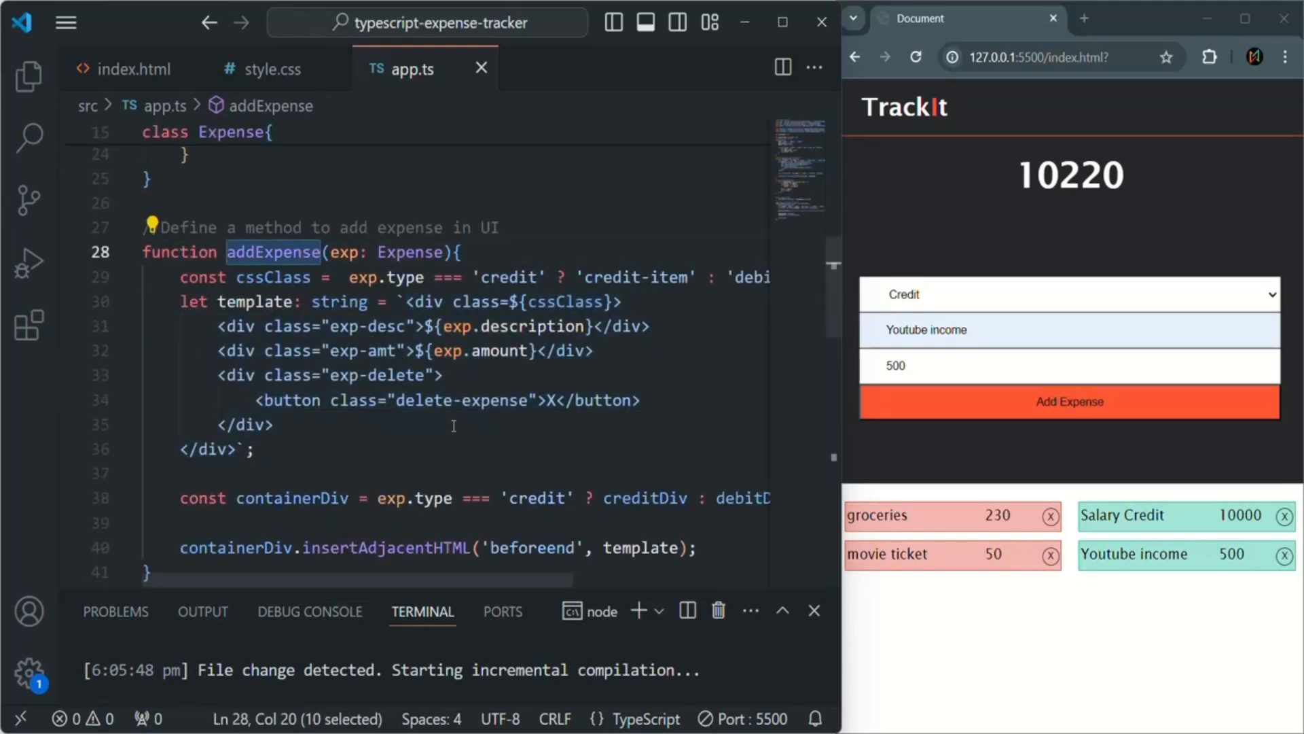
{"action": "scroll", "scroll_direction": "down", "scroll_amount": 3}
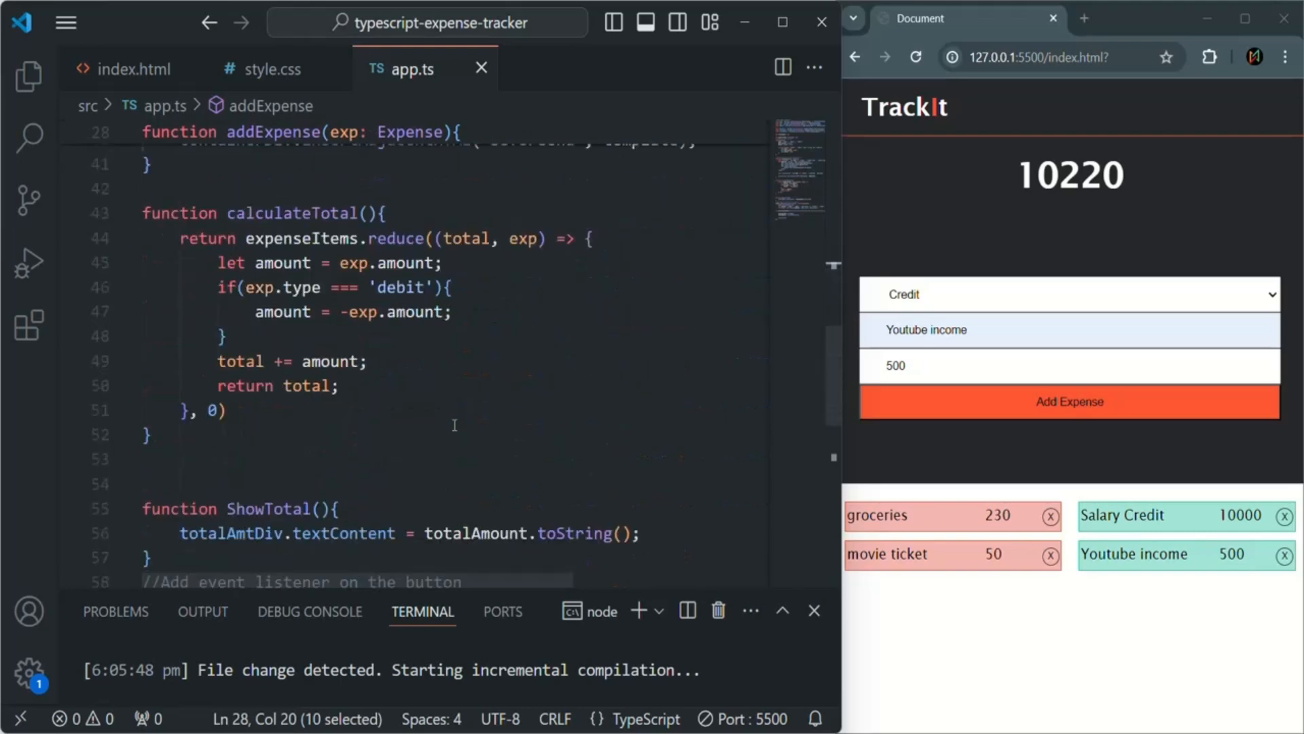
{"action": "mouse_move", "coordinate": [572, 451]}
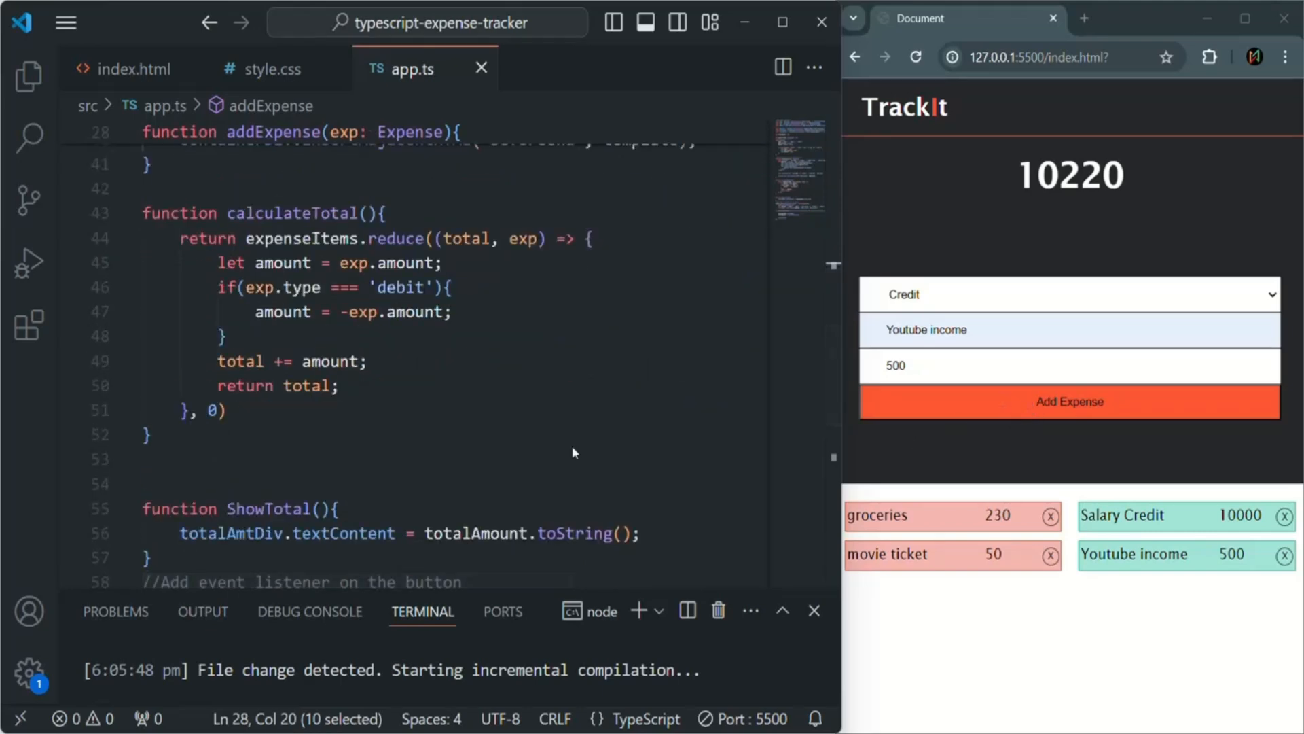
- Scroll past calculateTotal and ShowTotal to the addBtn click listener at file end
{"action": "scroll", "scroll_direction": "down", "scroll_amount": 3}
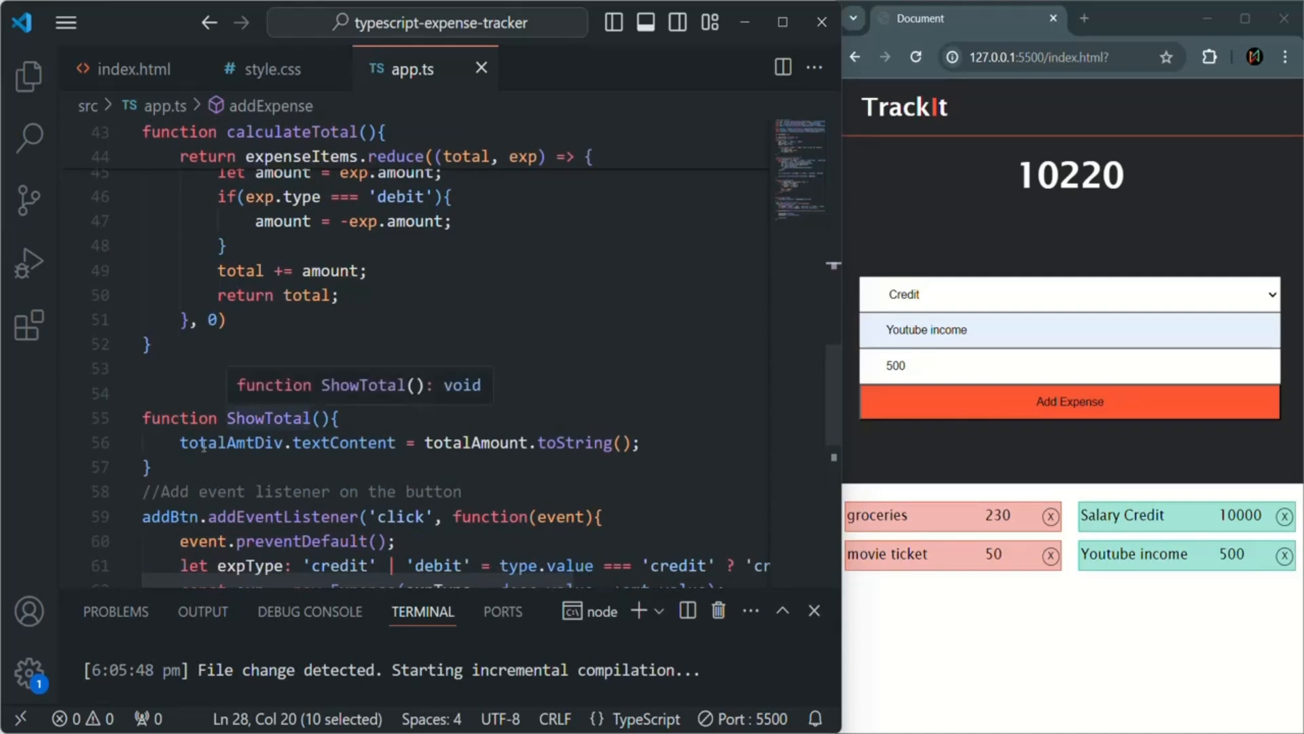
{"action": "mouse_move", "coordinate": [558, 451]}
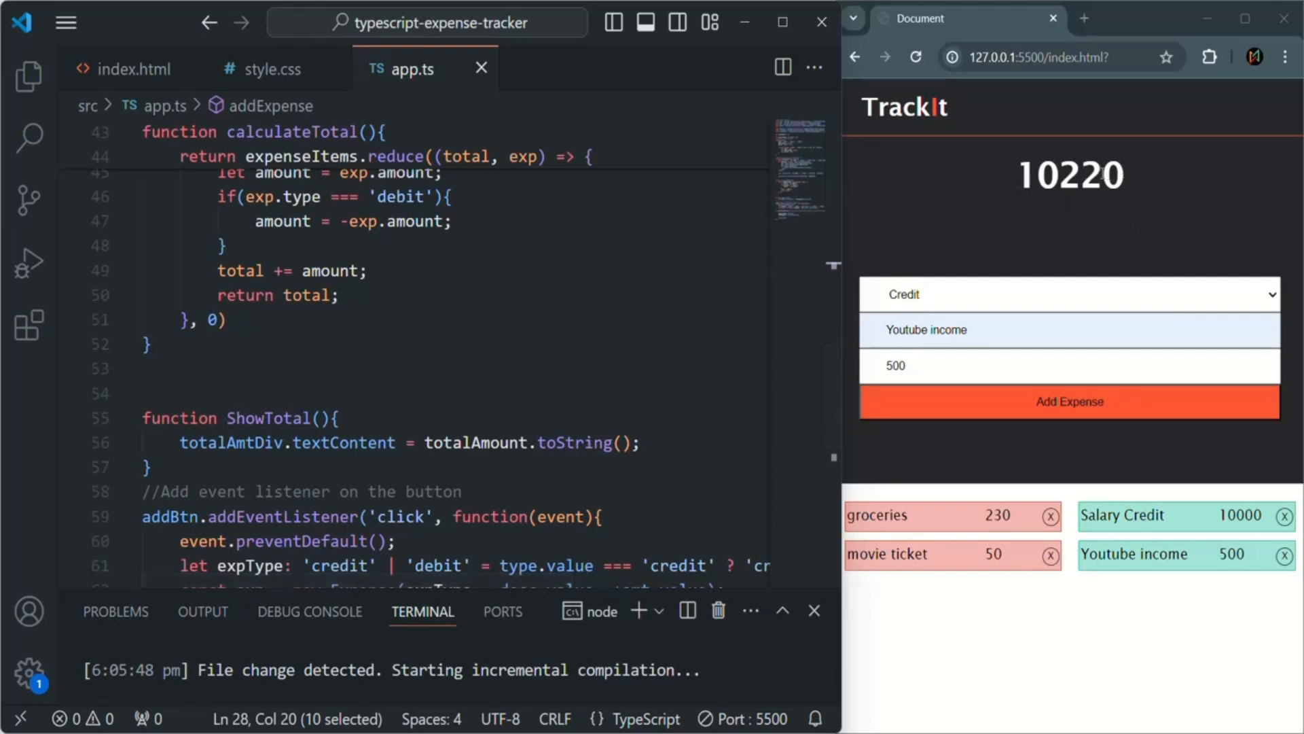
{"action": "scroll", "scroll_direction": "down", "scroll_amount": 3}
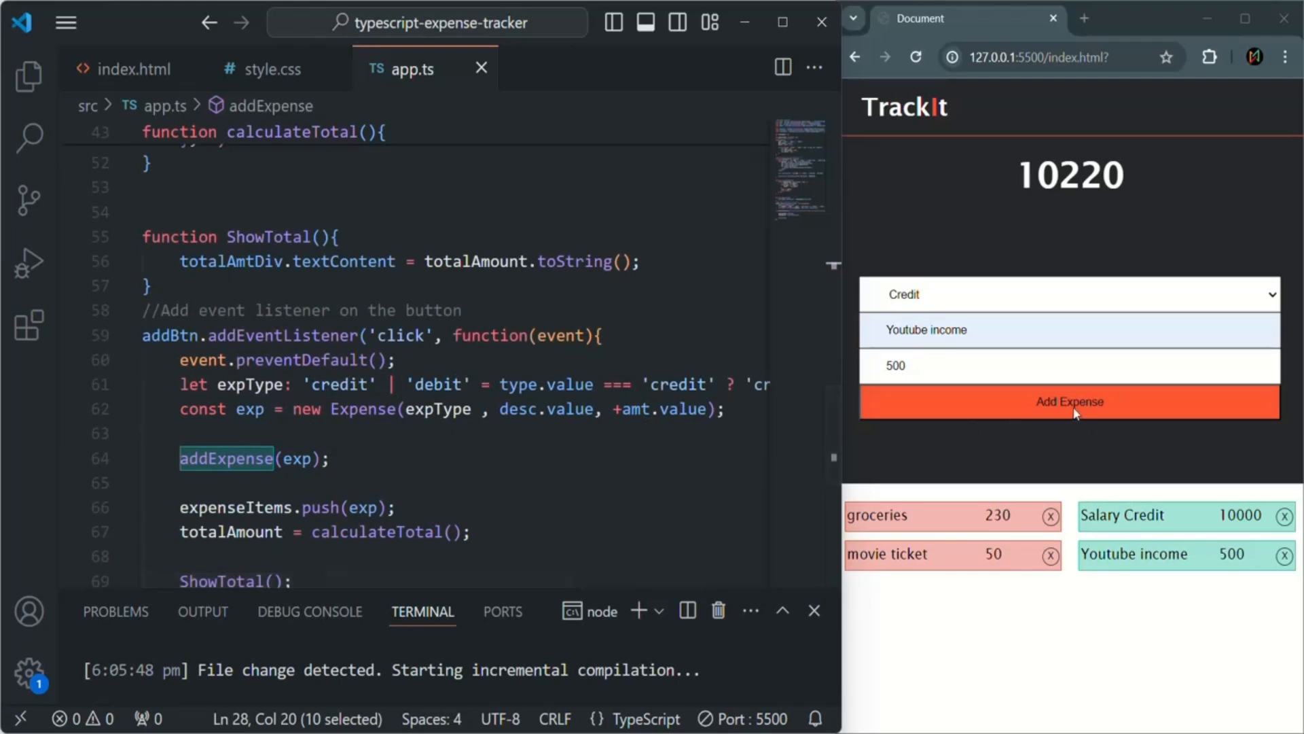
{"action": "scroll", "scroll_direction": "down", "scroll_amount": 3}
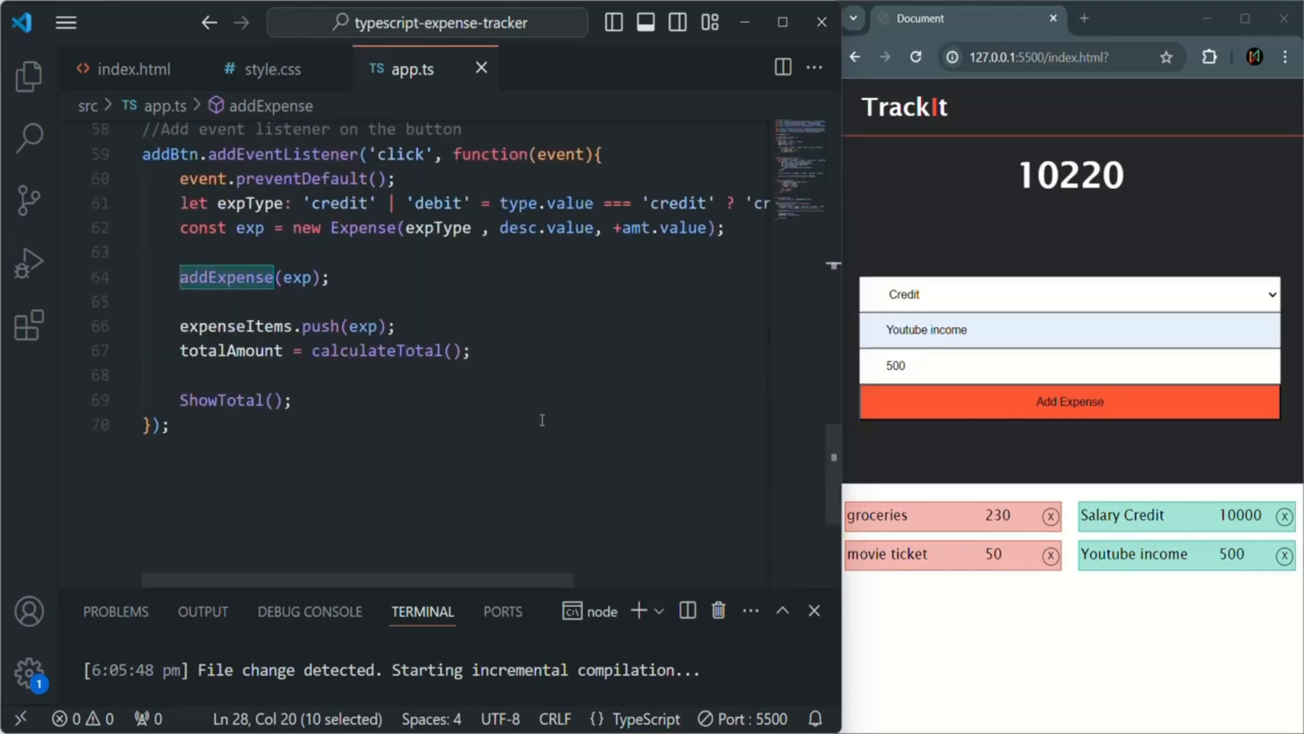